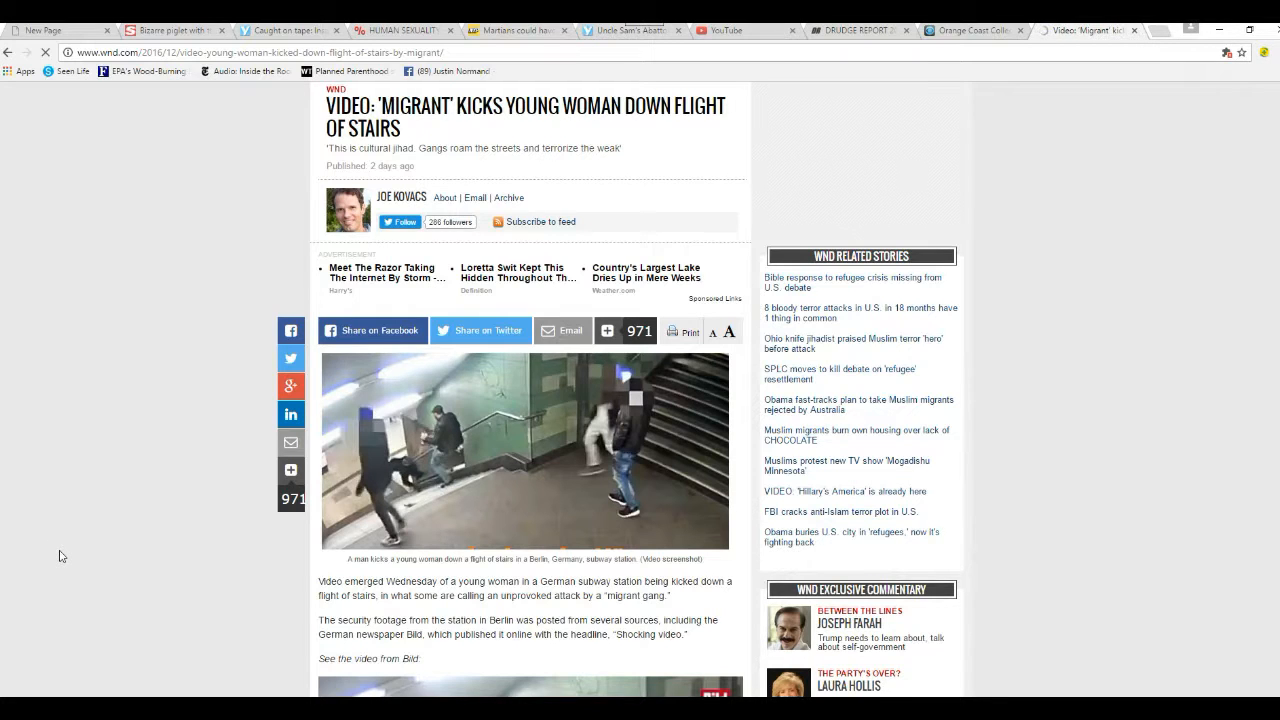
# Read the WND subway article from the headline past the Bild video to the narration quotes
pyautogui.scroll(3)
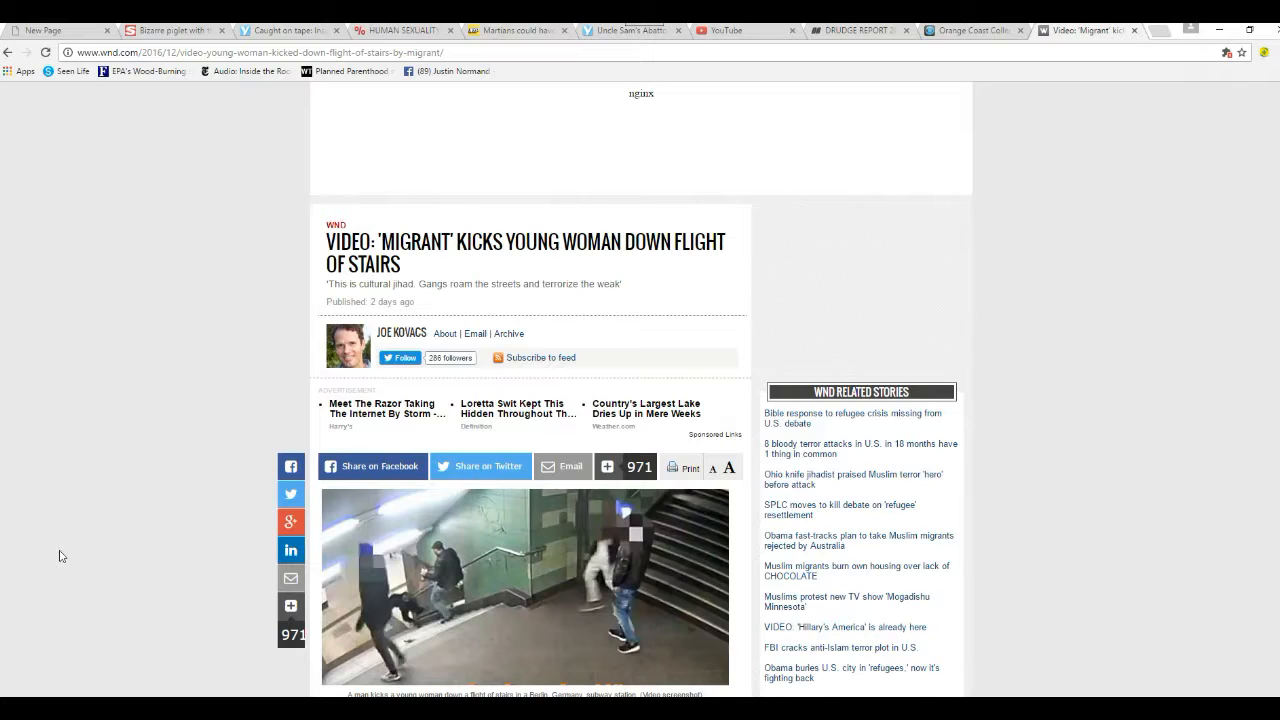
pyautogui.moveTo(44, 569)
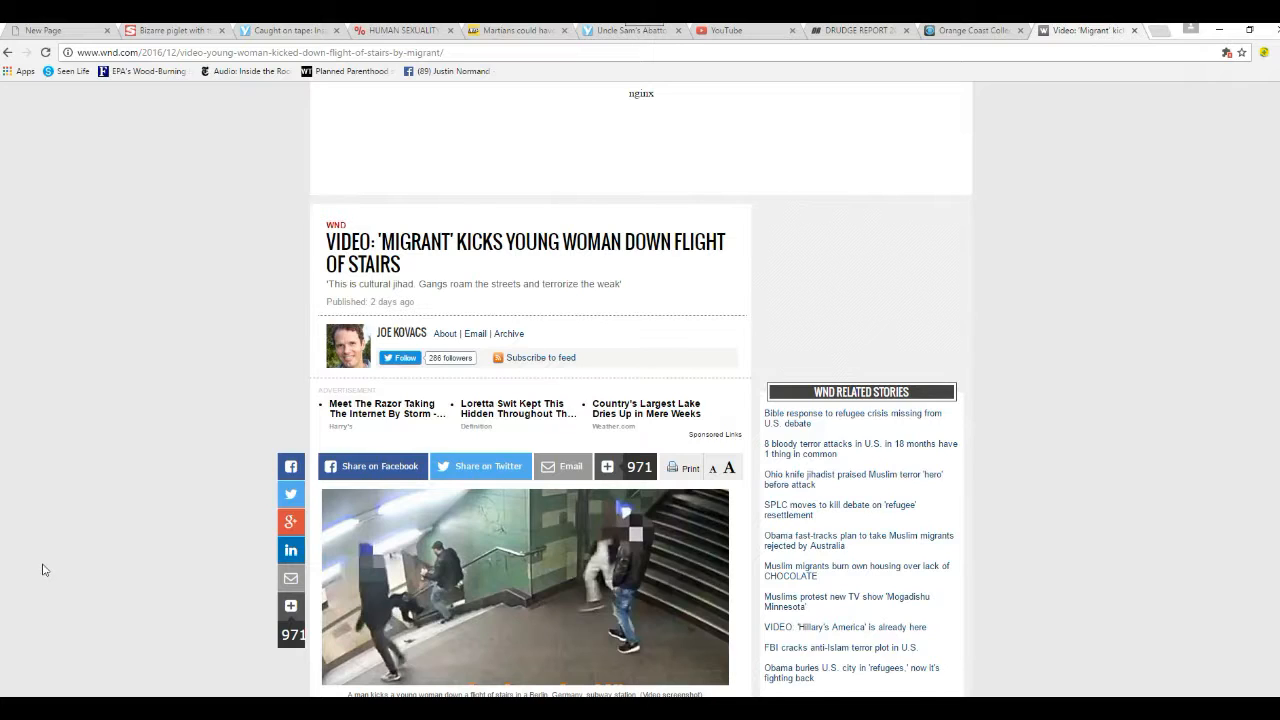
pyautogui.moveTo(117, 522)
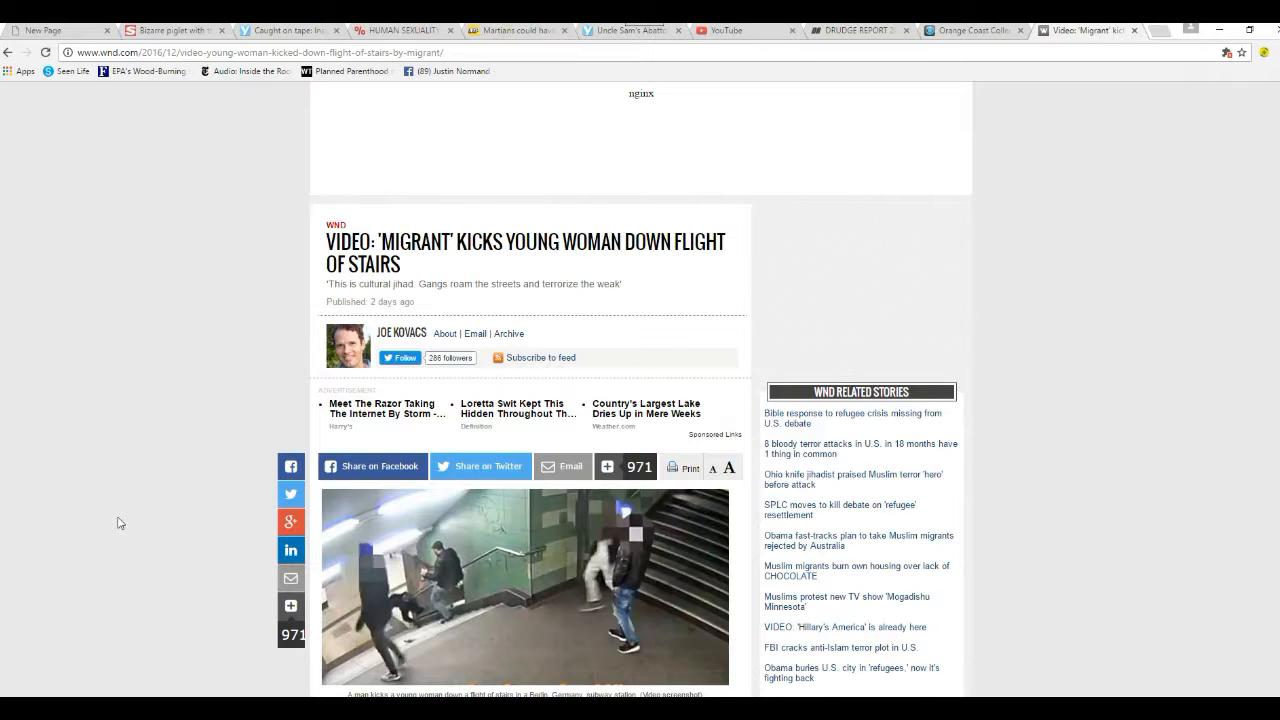
pyautogui.scroll(-3)
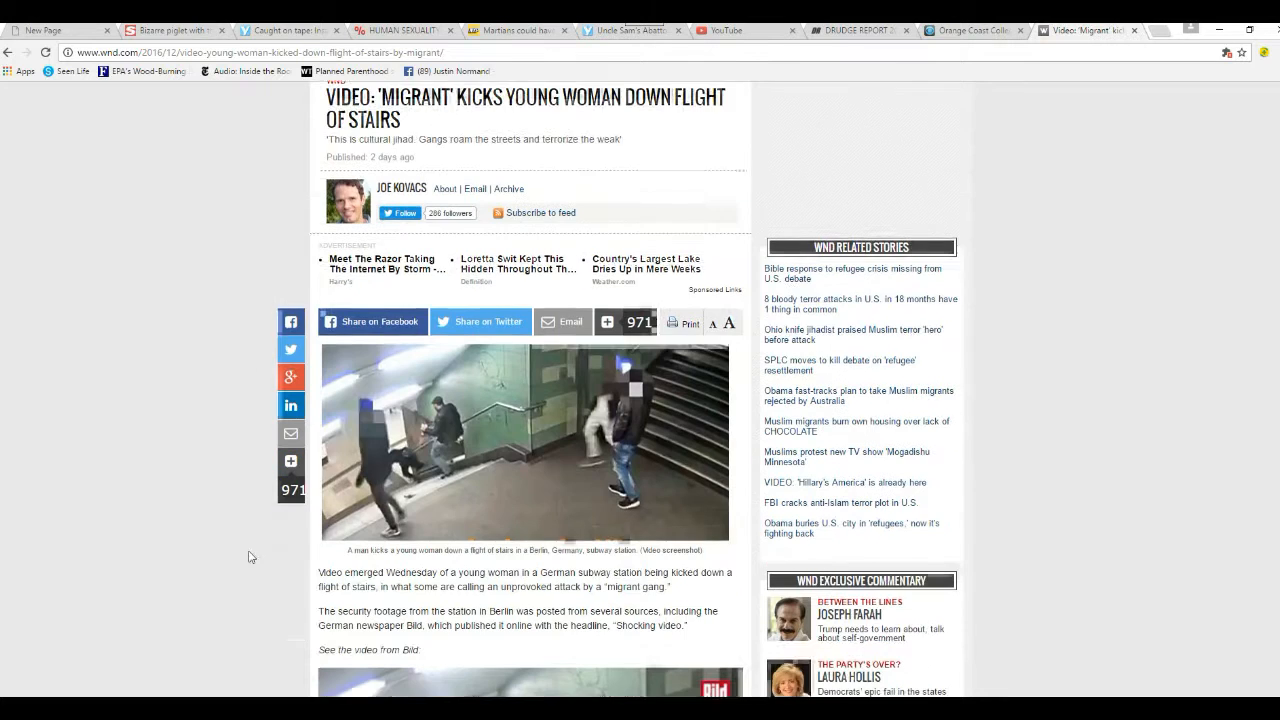
pyautogui.scroll(-3)
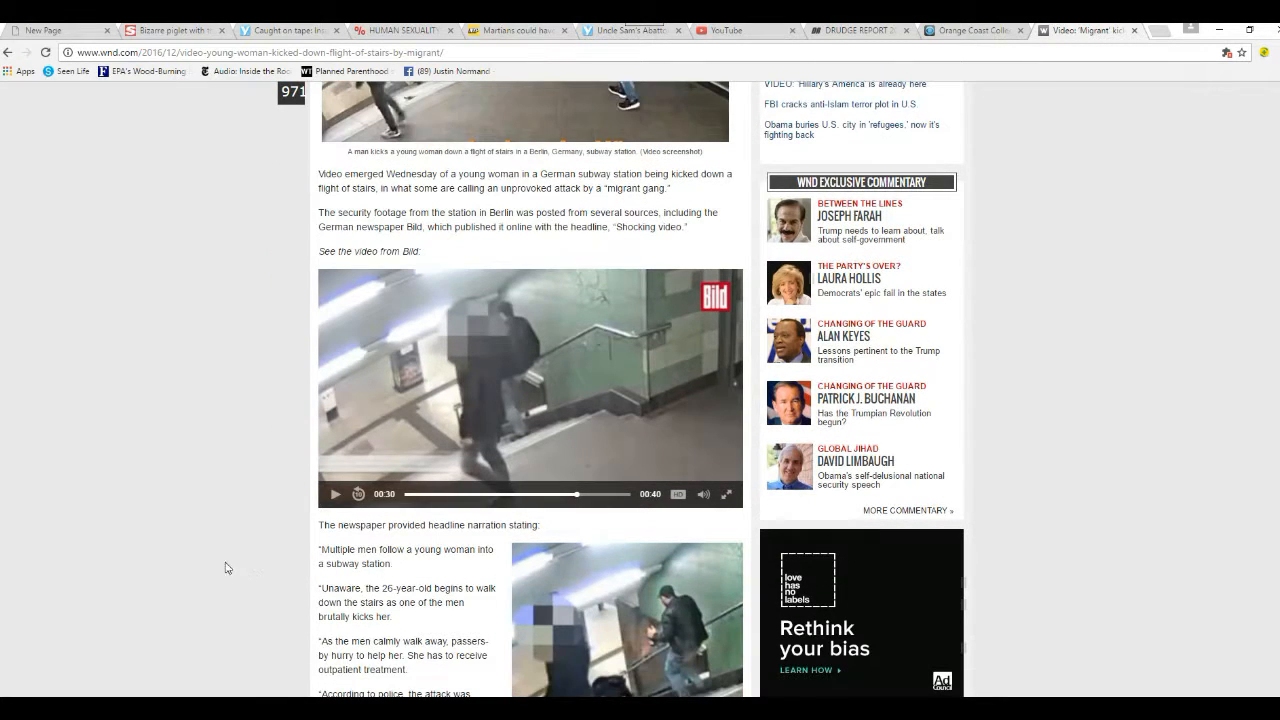
pyautogui.moveTo(186, 564)
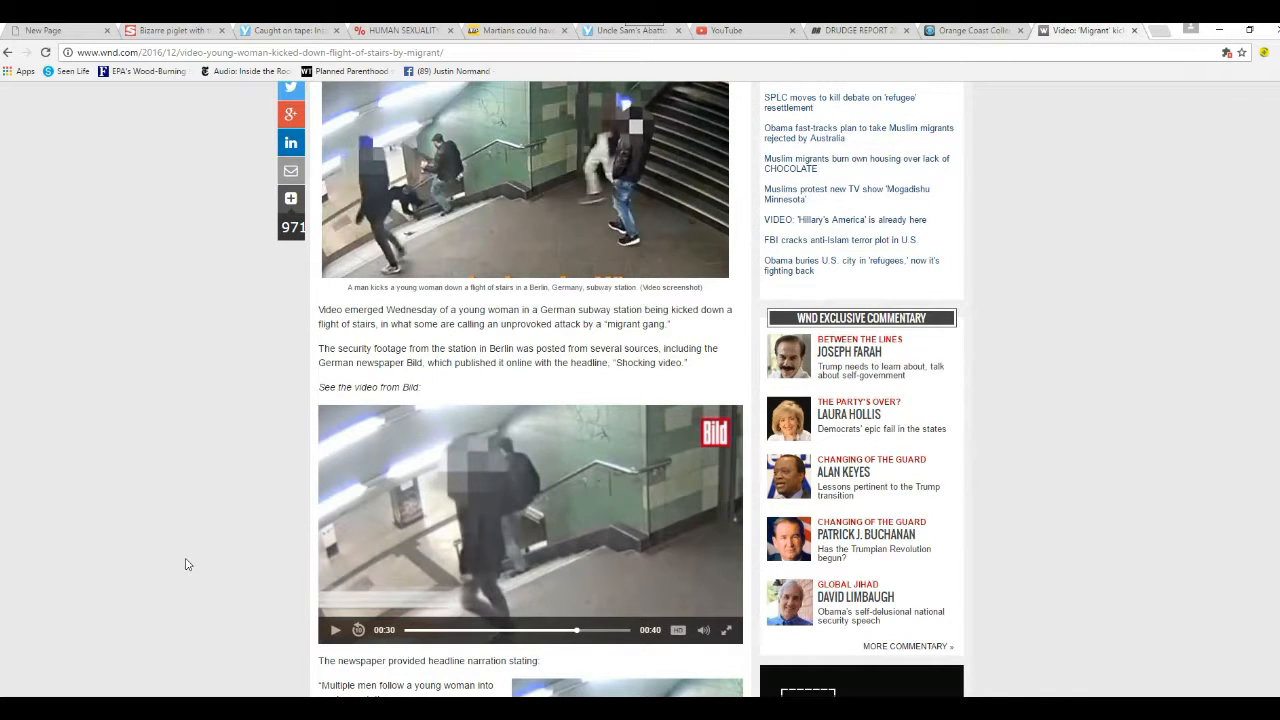
pyautogui.moveTo(165, 507)
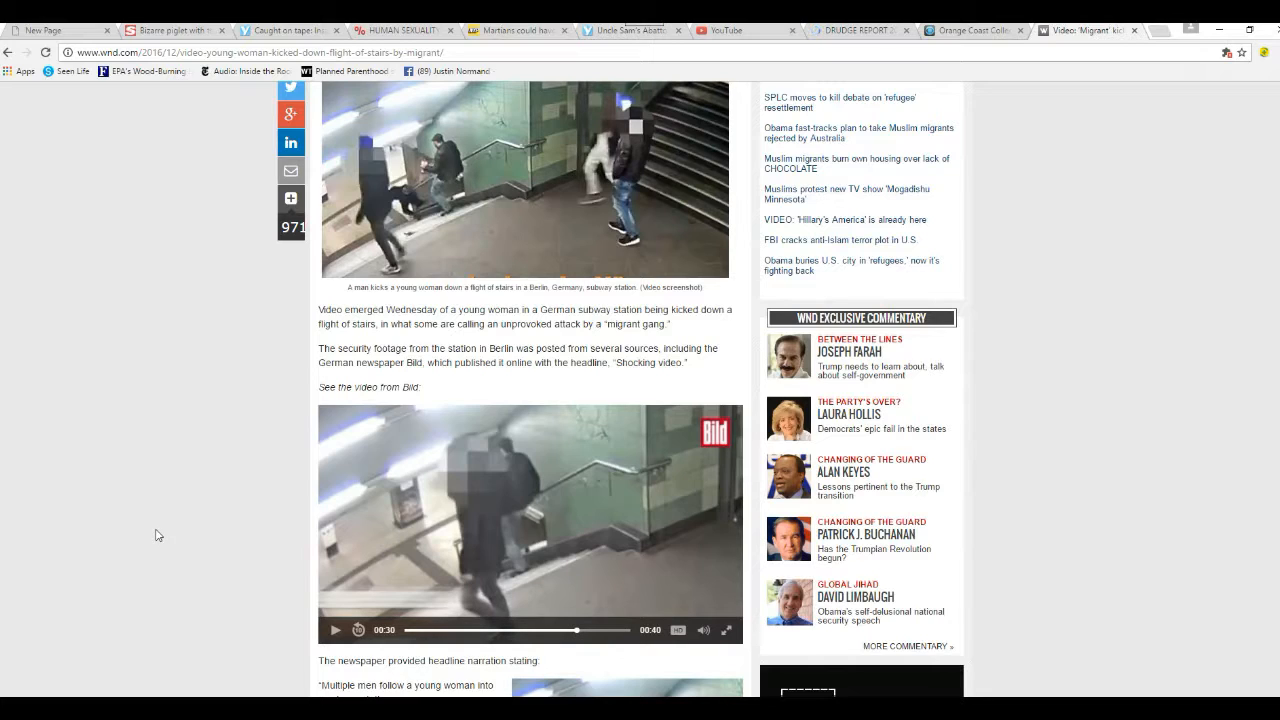
pyautogui.scroll(-3)
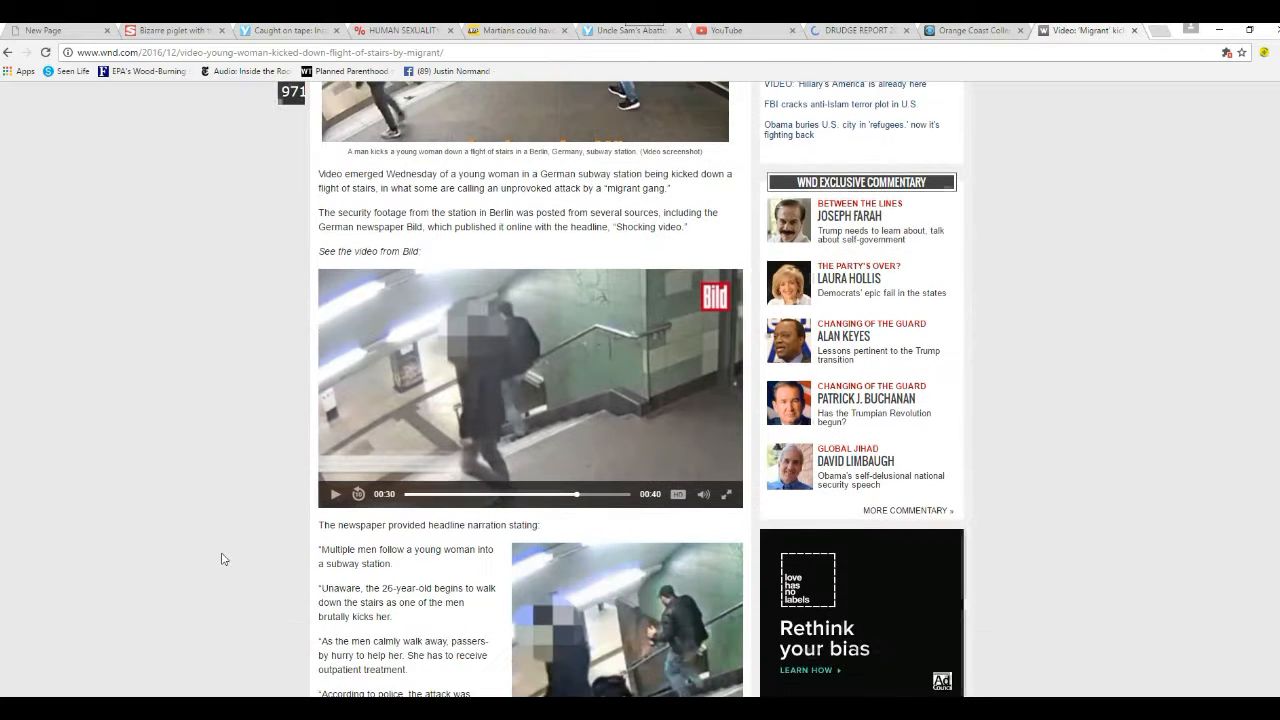
pyautogui.scroll(-3)
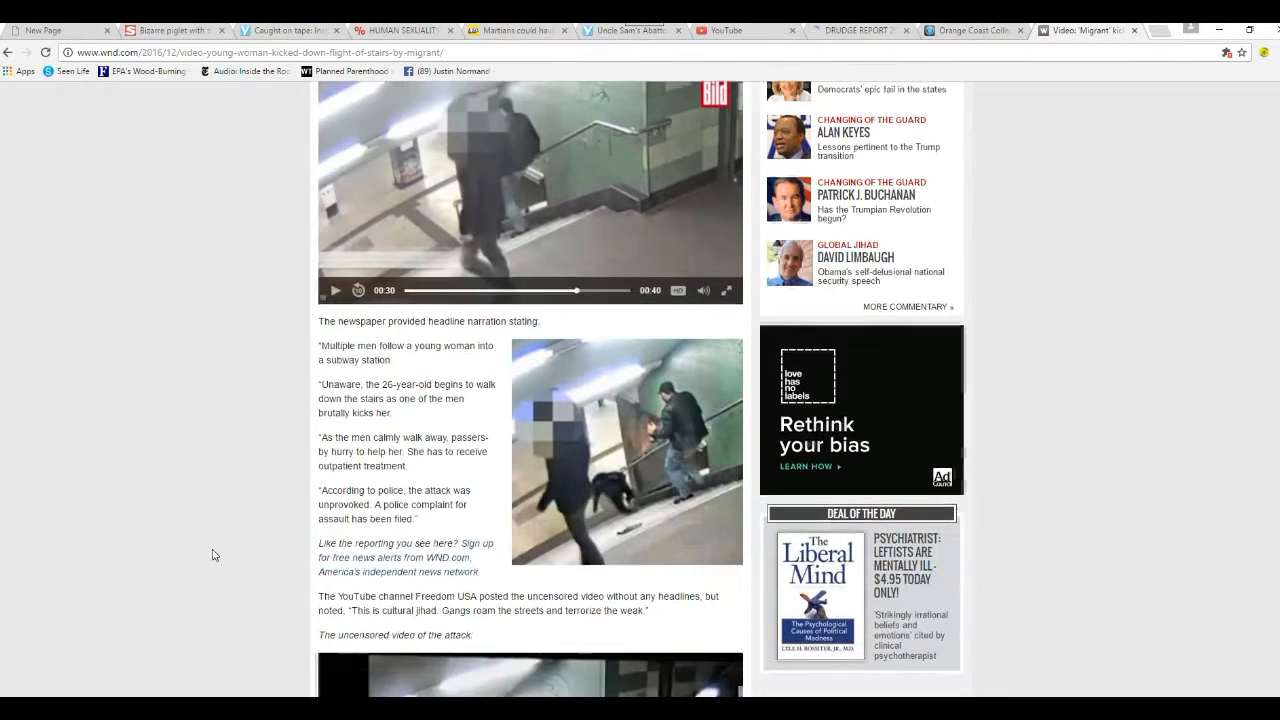
# Read down to the uncensored video and commenter quotes, then return up to the Bild video
pyautogui.scroll(-3)
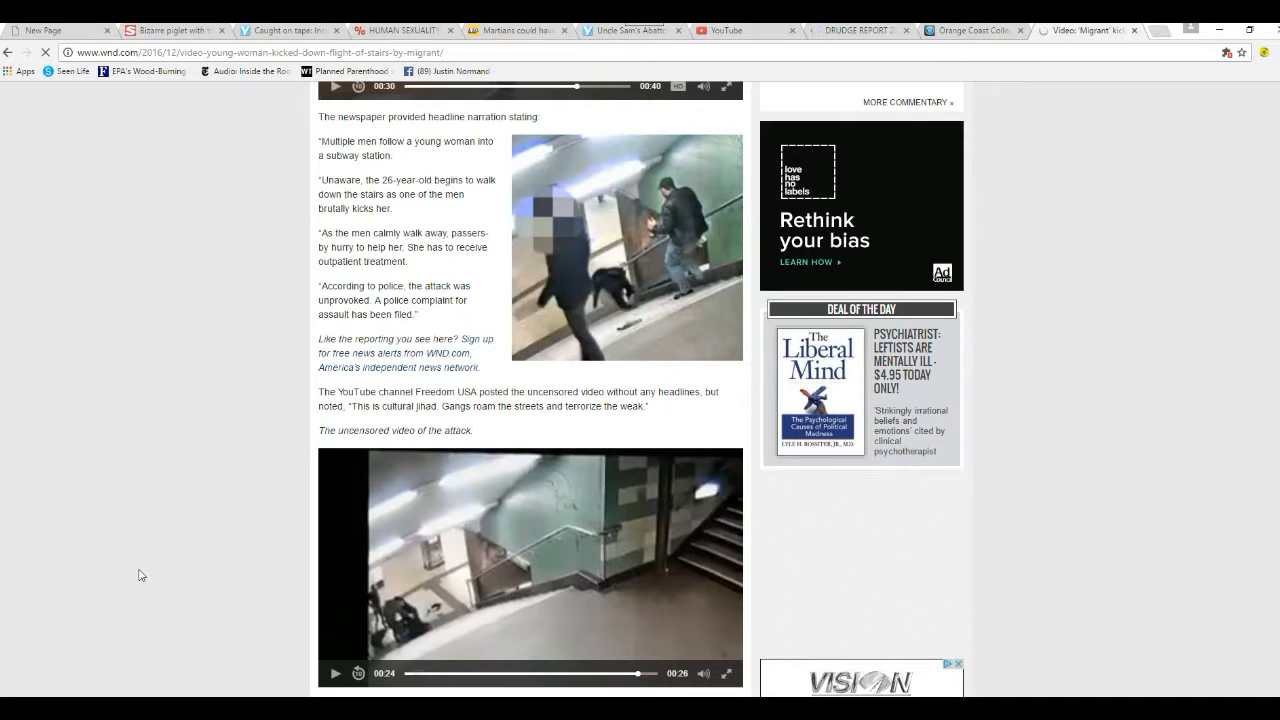
pyautogui.scroll(-3)
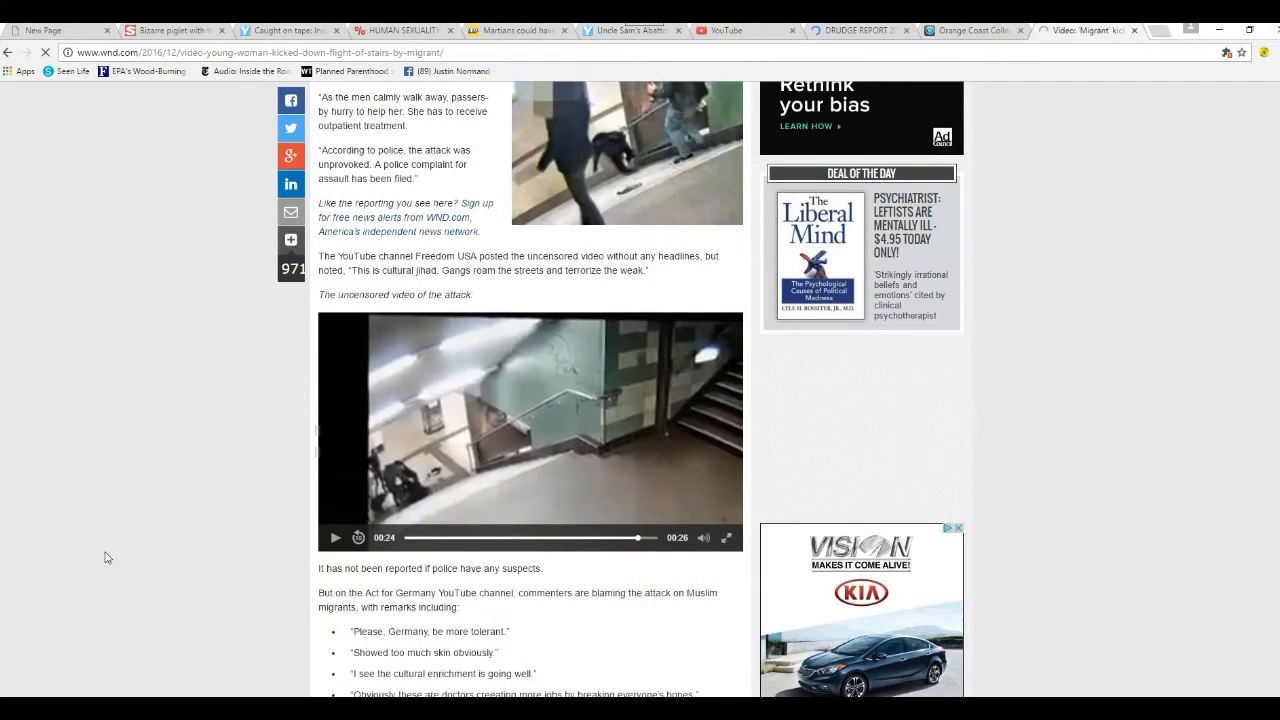
pyautogui.scroll(-3)
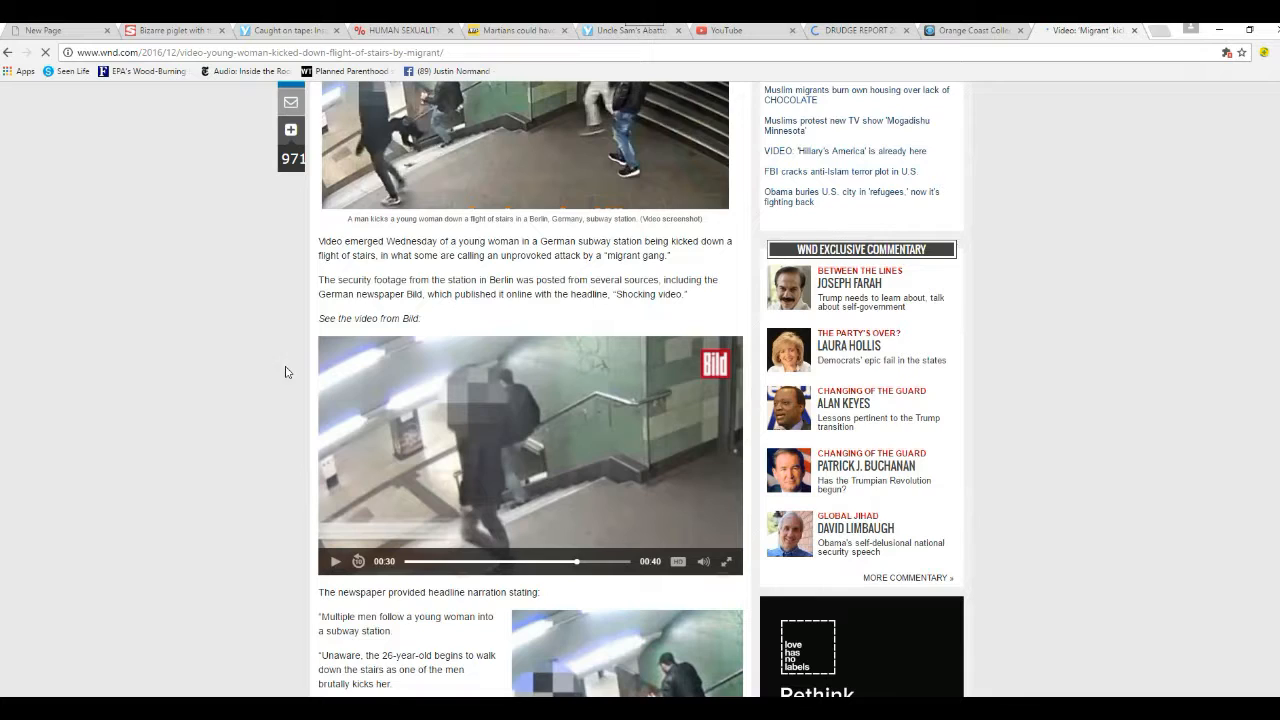
pyautogui.moveTo(264, 322)
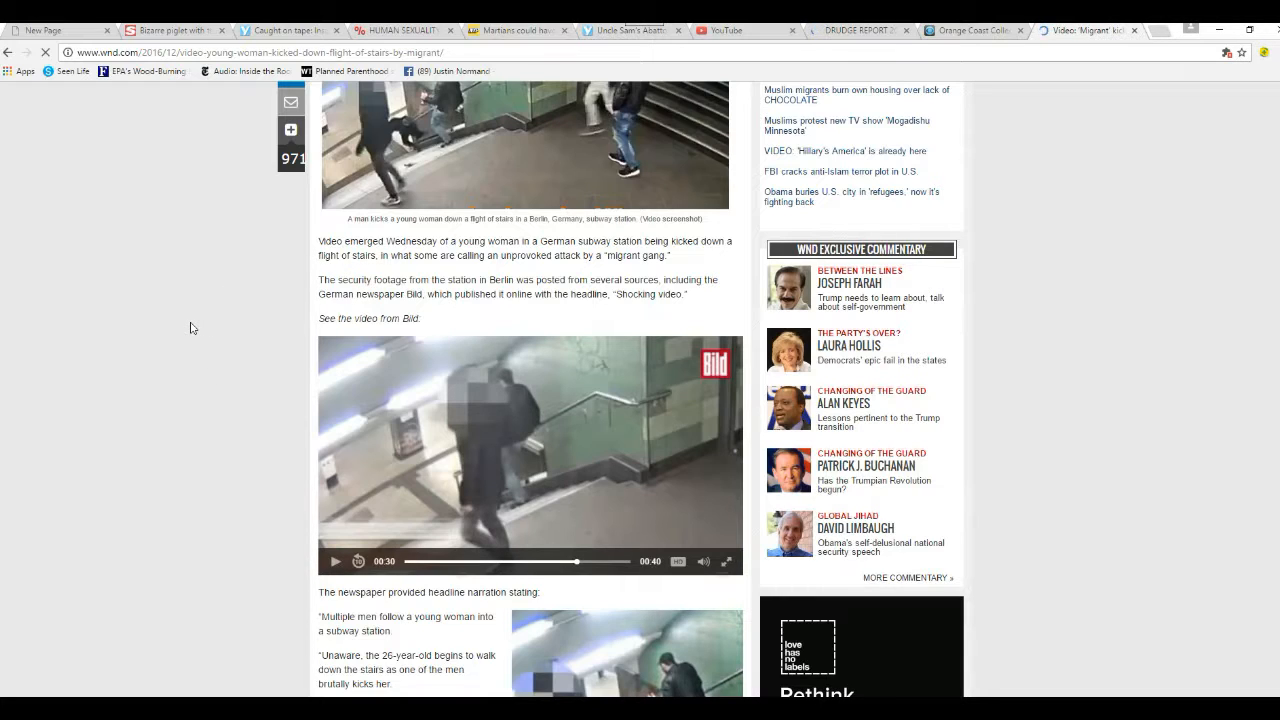
pyautogui.moveTo(340, 428)
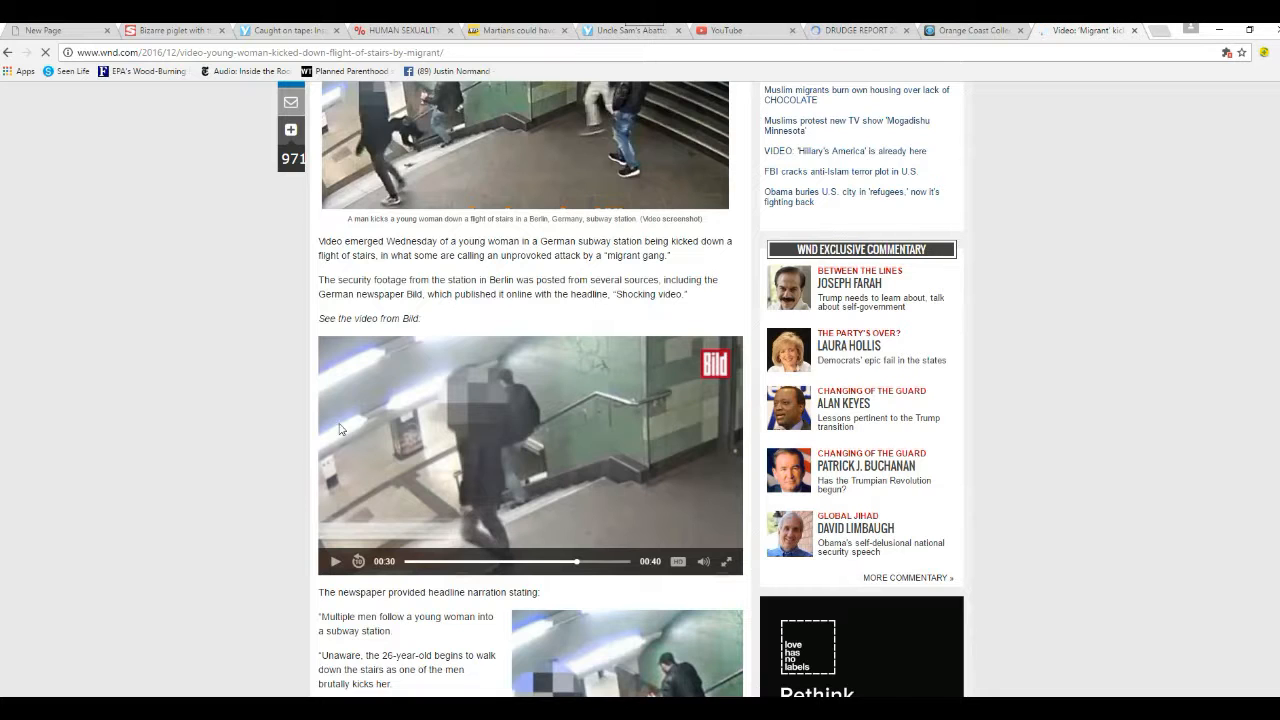
pyautogui.moveTo(274, 323)
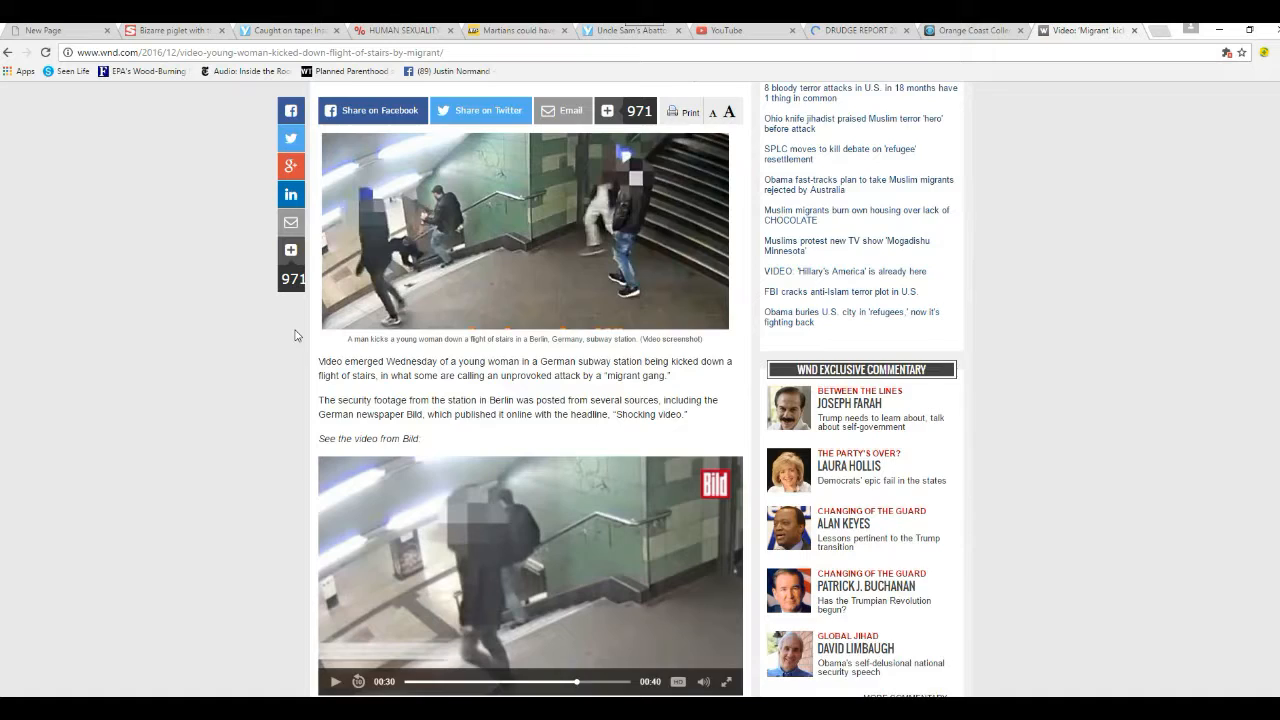
# Scroll past the Bild video to the 'The newspaper provided headline narration stating' section
pyautogui.scroll(-3)
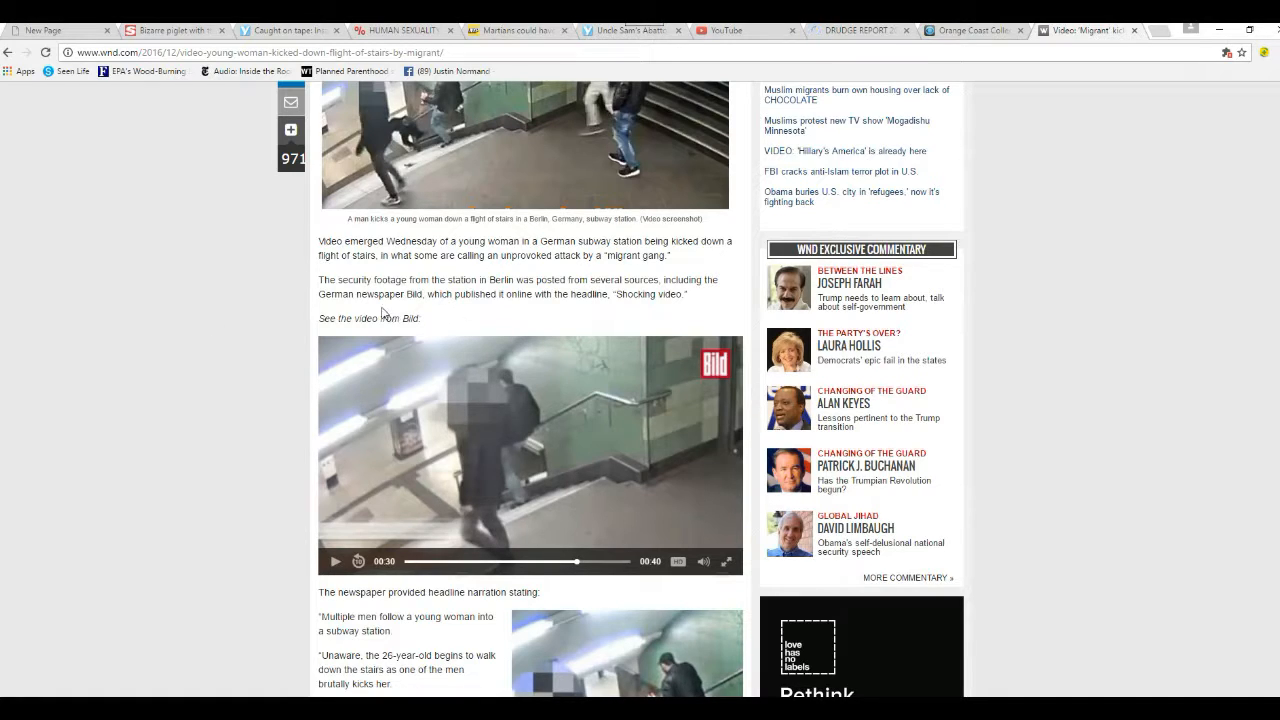
pyautogui.moveTo(540, 320)
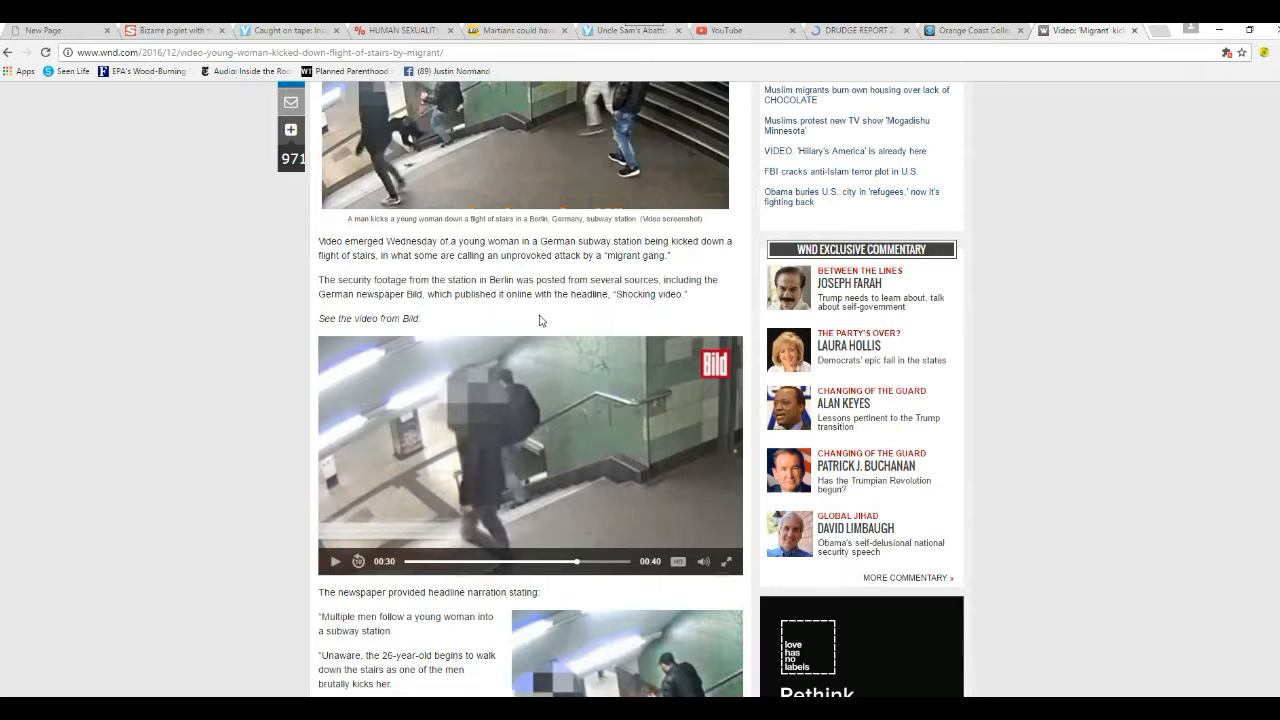
pyautogui.scroll(-3)
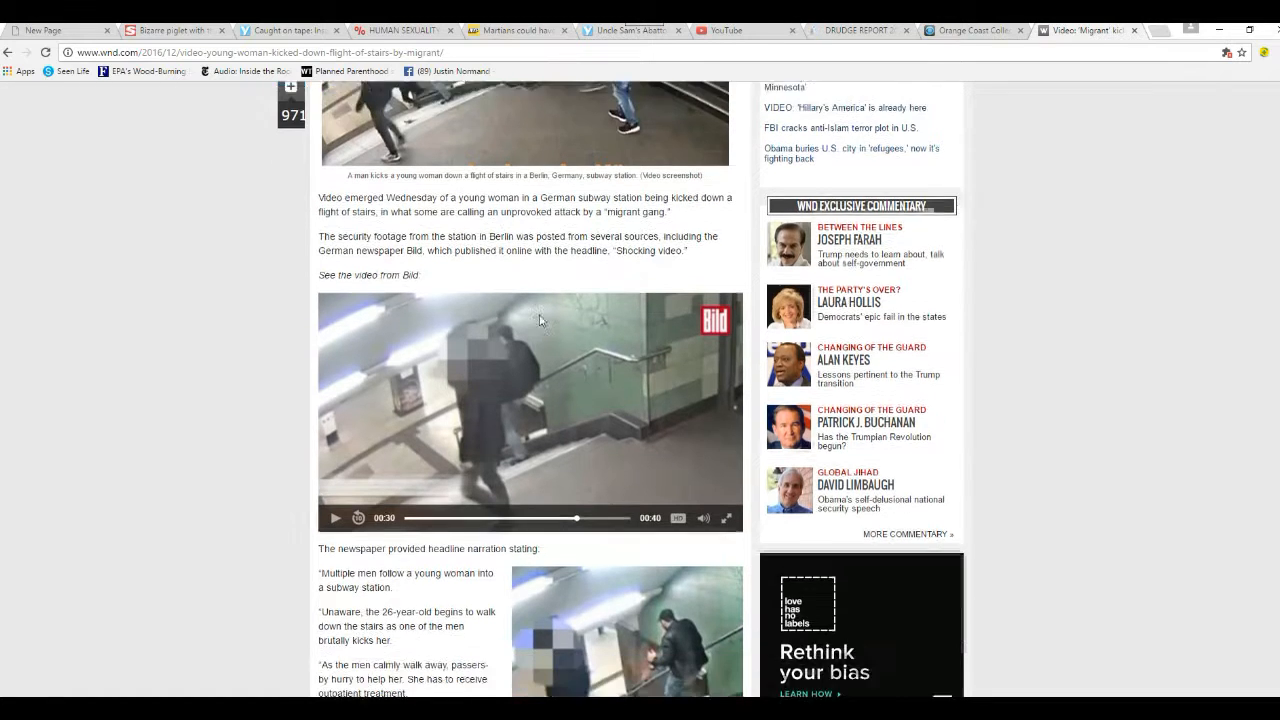
pyautogui.scroll(-3)
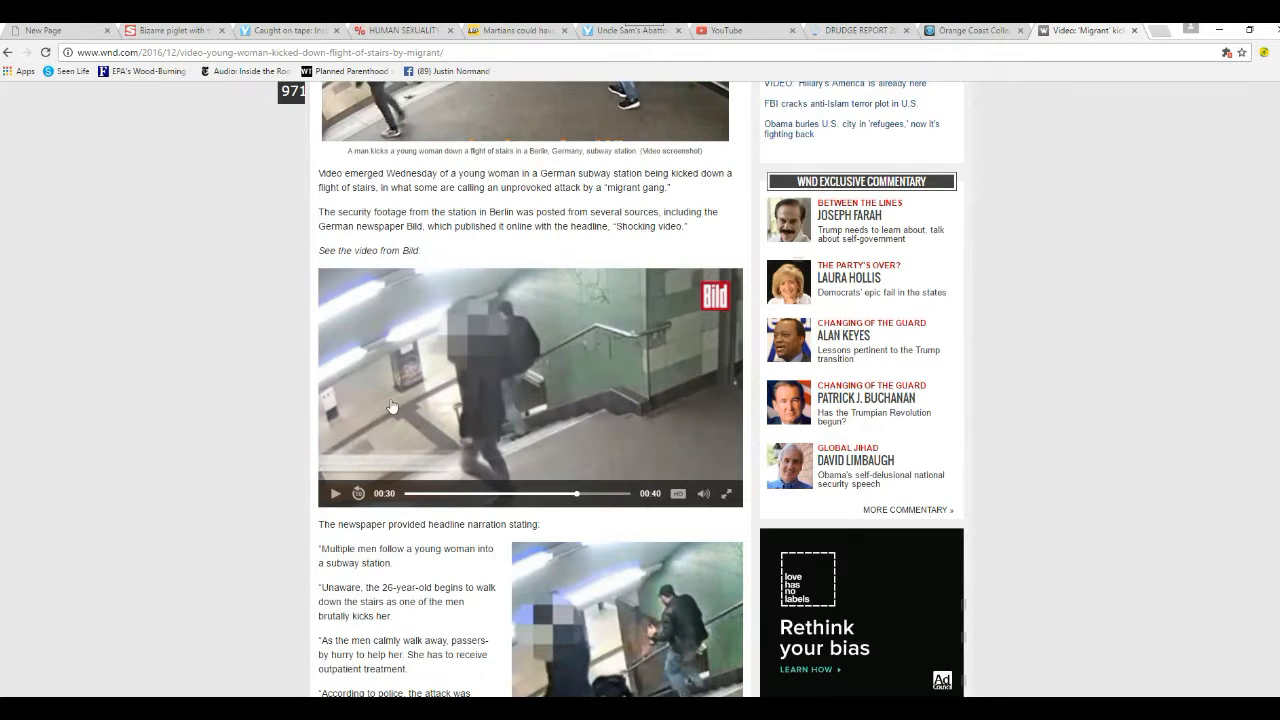
pyautogui.scroll(-3)
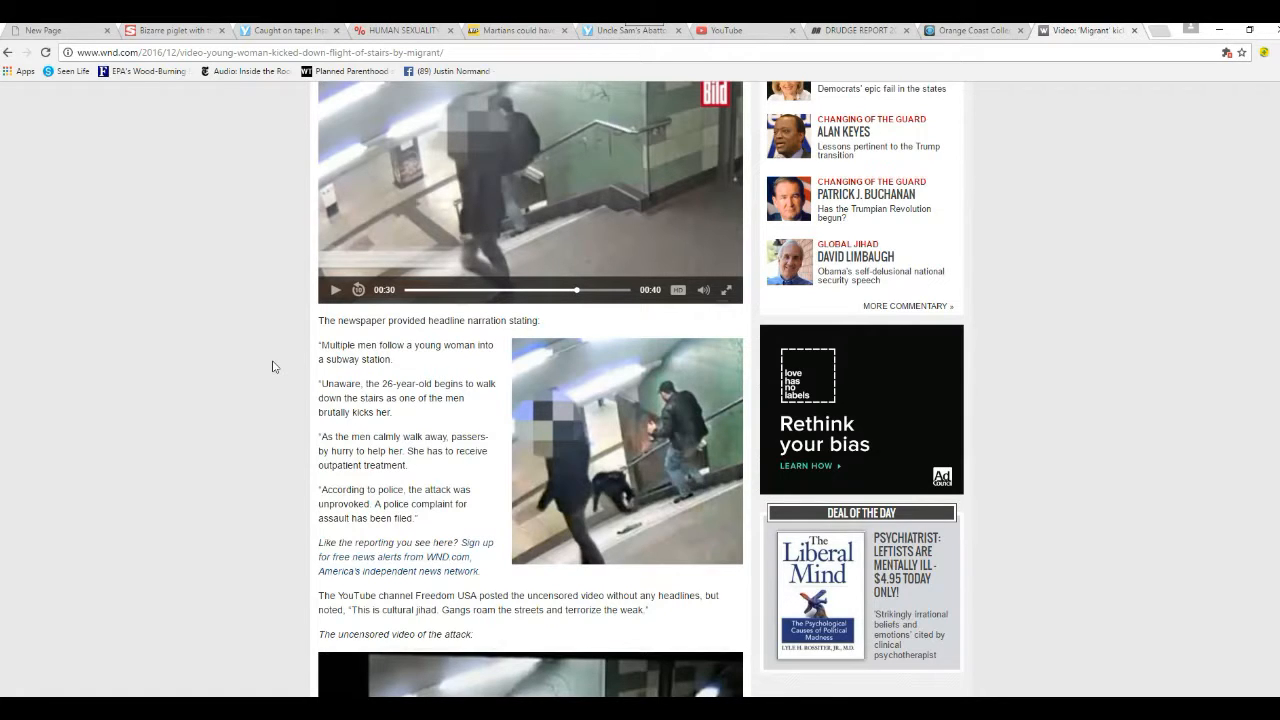
pyautogui.moveTo(295, 377)
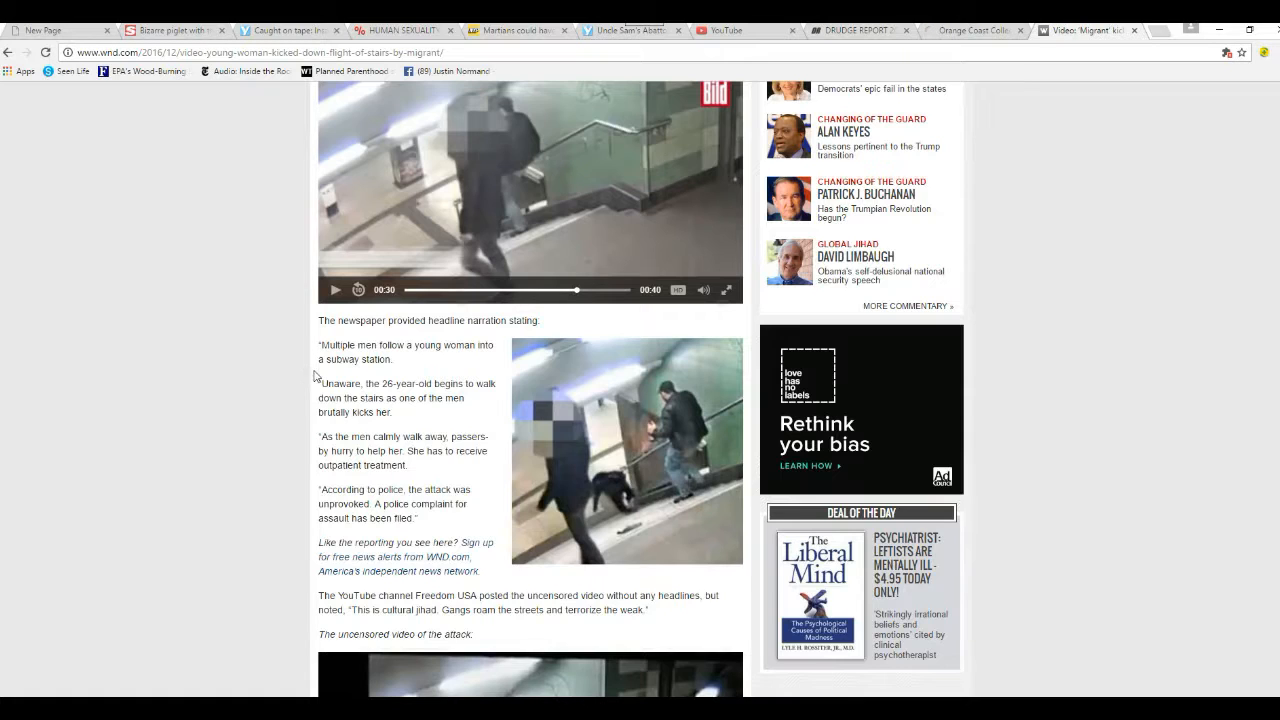
pyautogui.moveTo(277, 416)
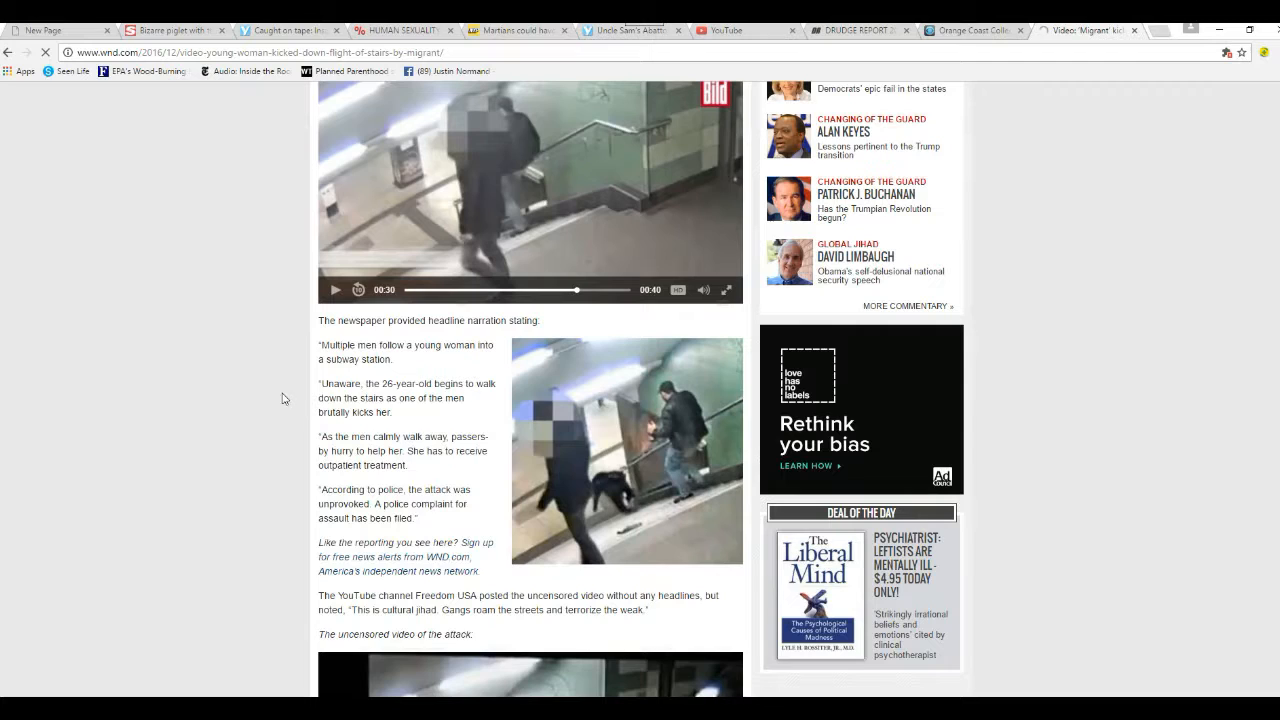
pyautogui.moveTo(279, 387)
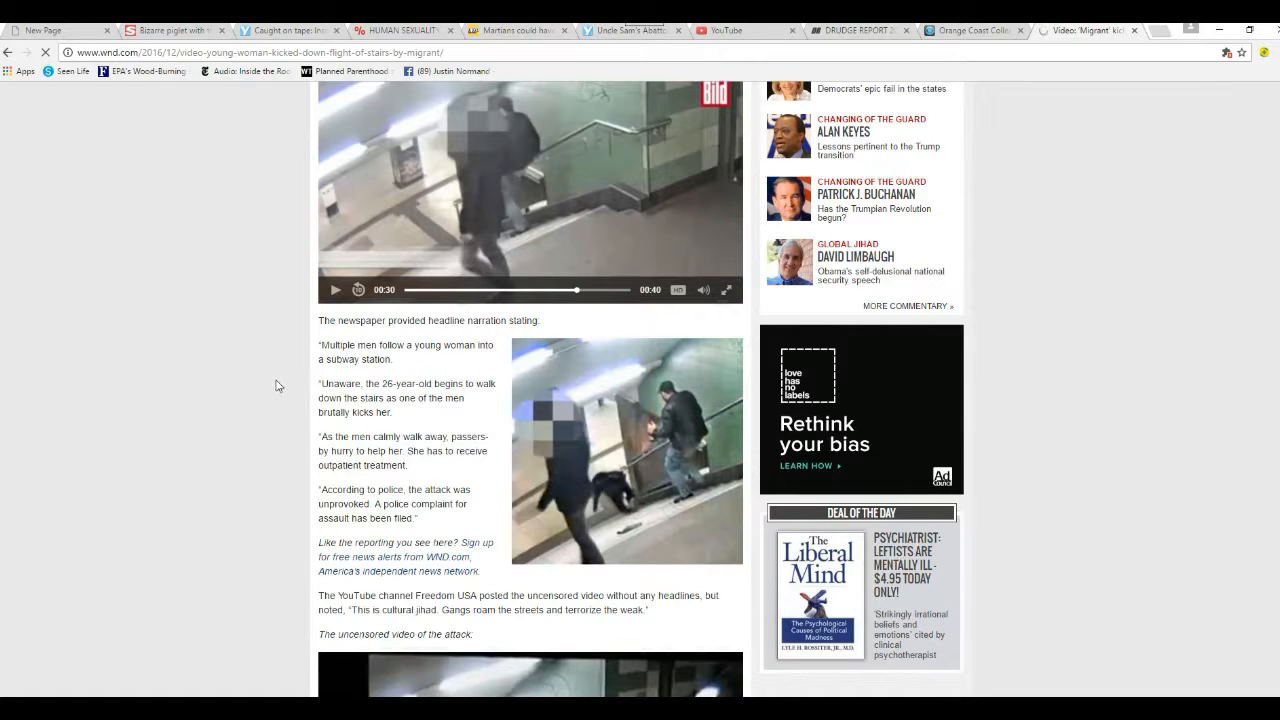
pyautogui.moveTo(283, 426)
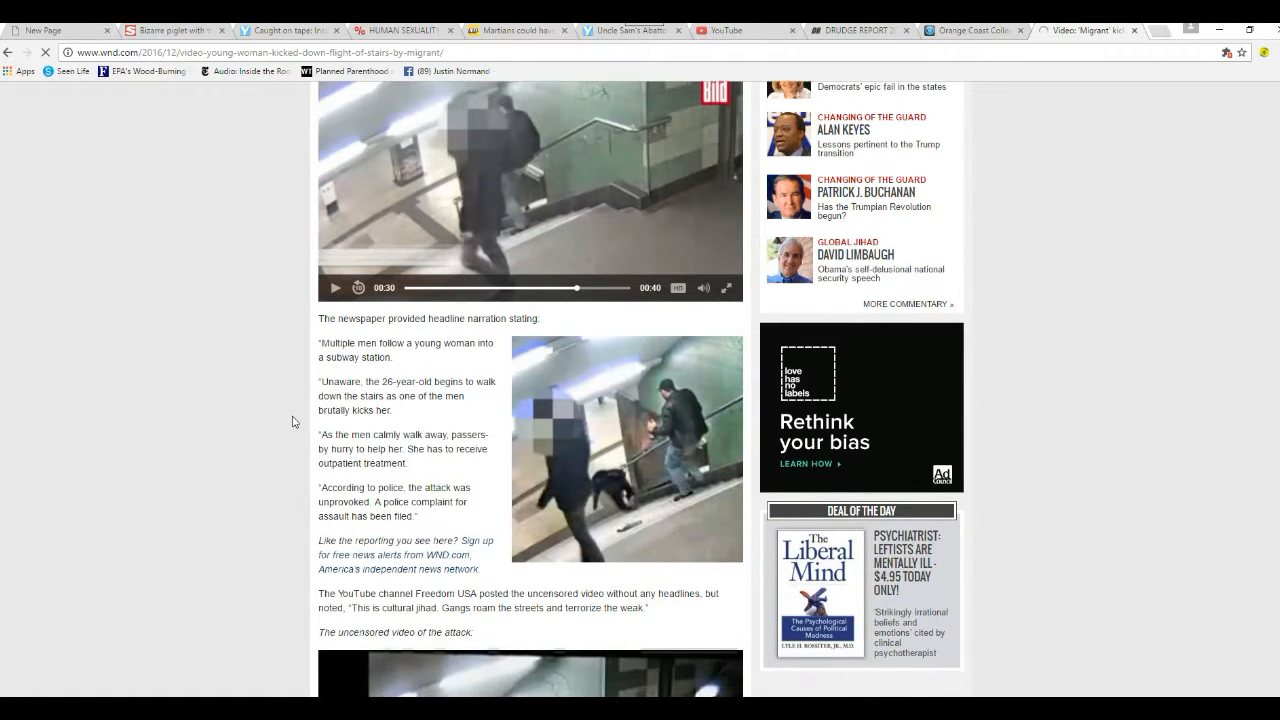
# Scroll past the narration quotes to the uncensored video and commenters' remarks blaming migrants
pyautogui.scroll(-3)
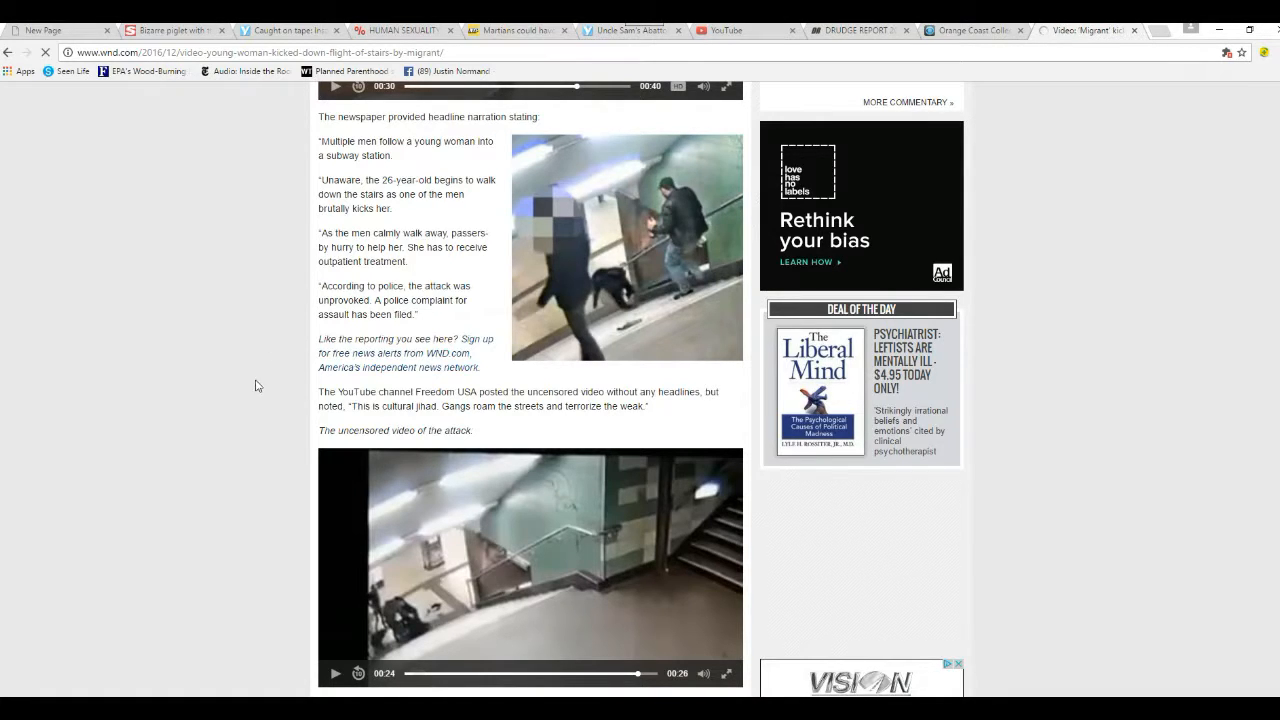
pyautogui.moveTo(237, 392)
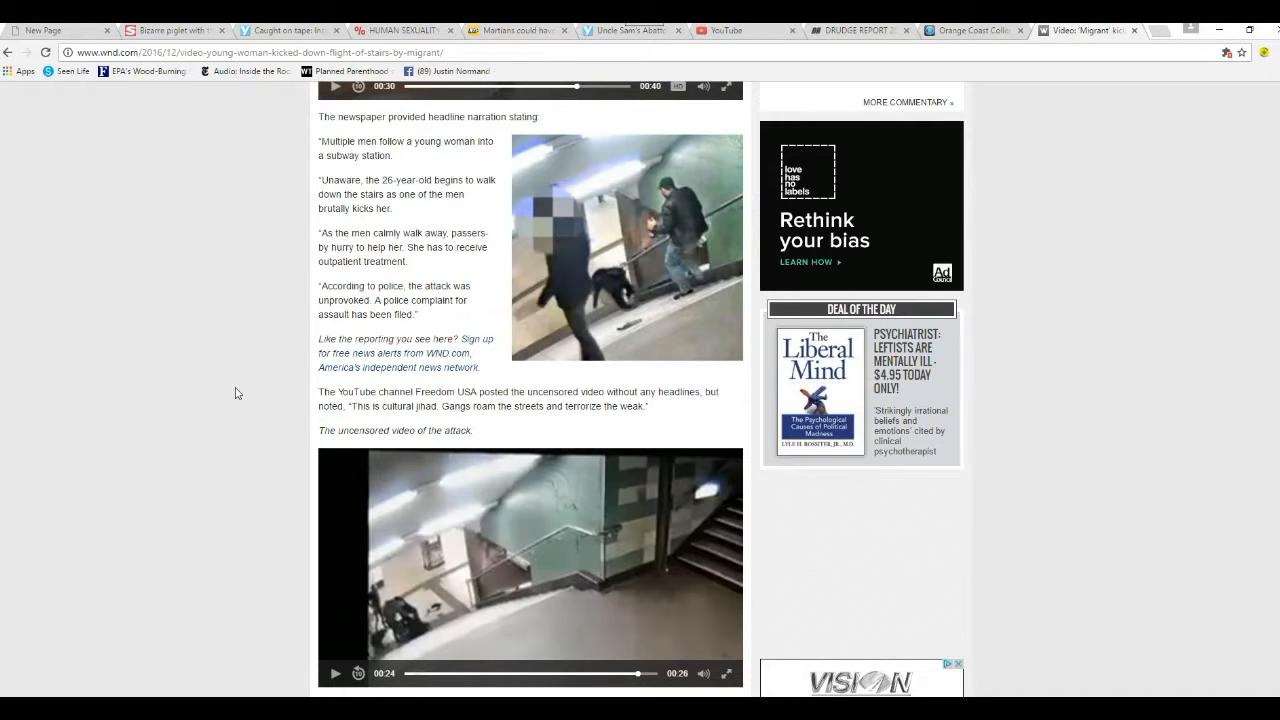
pyautogui.scroll(-3)
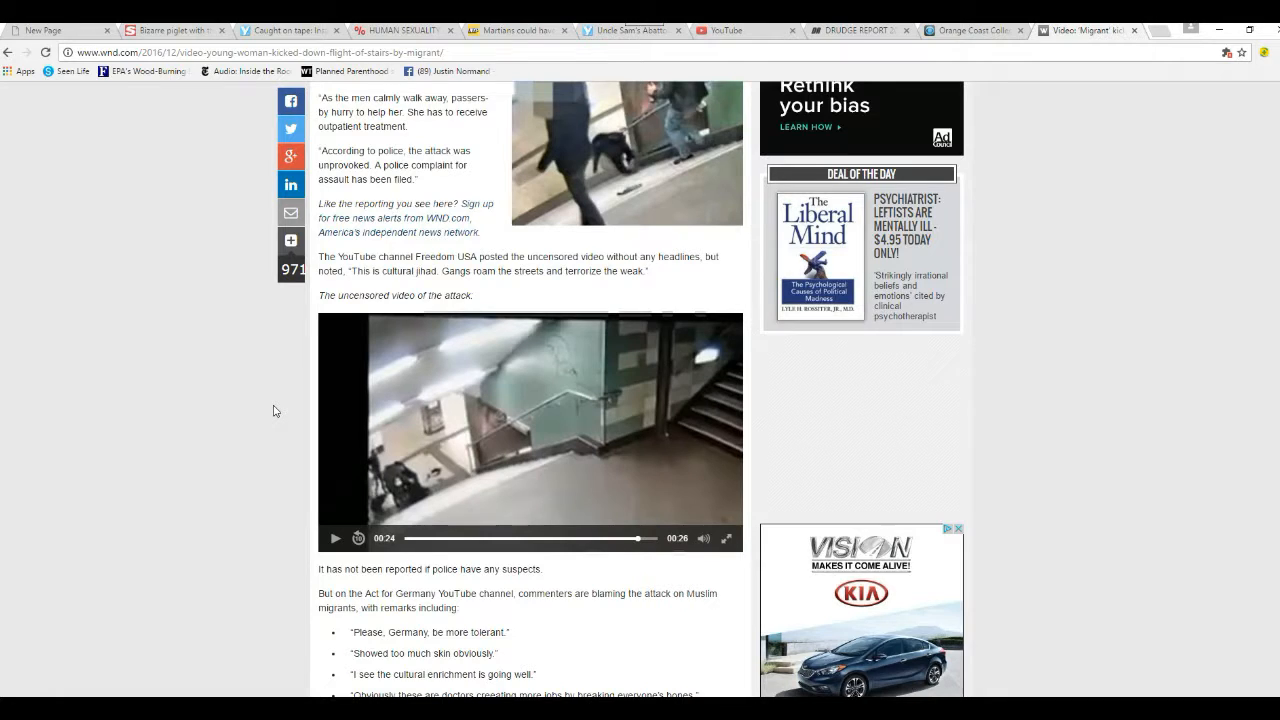
pyautogui.scroll(-3)
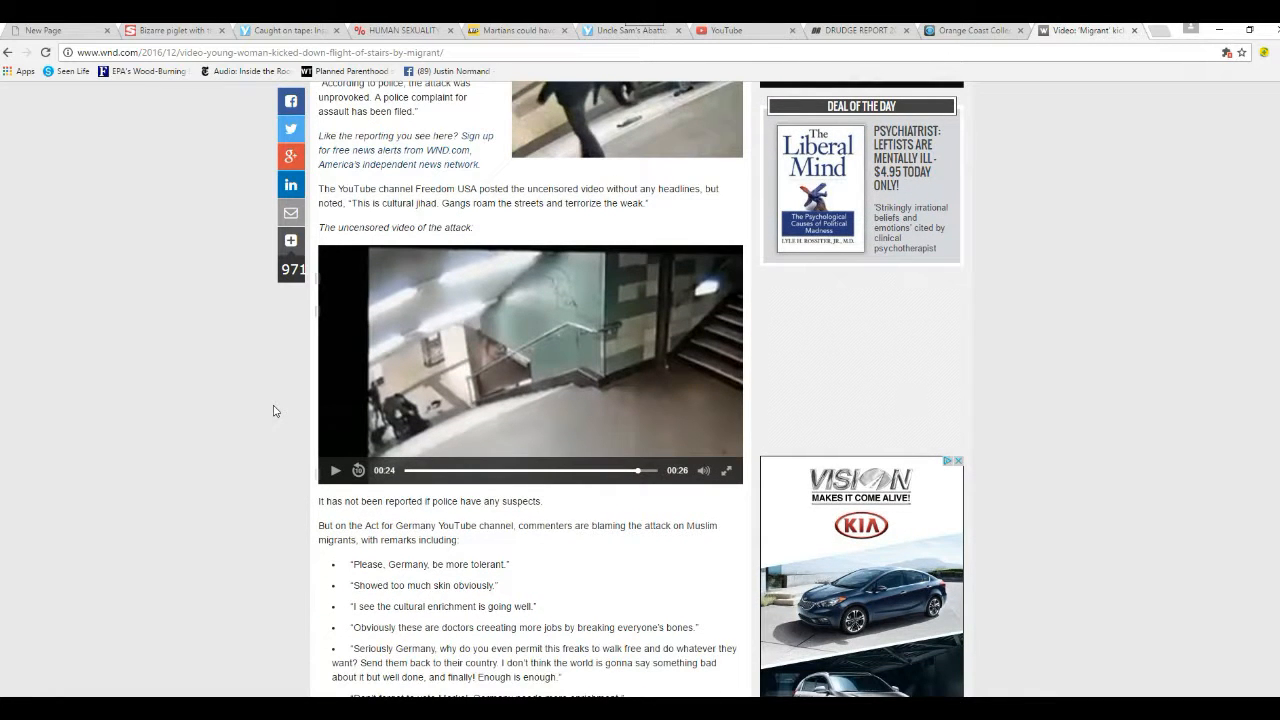
pyautogui.scroll(-3)
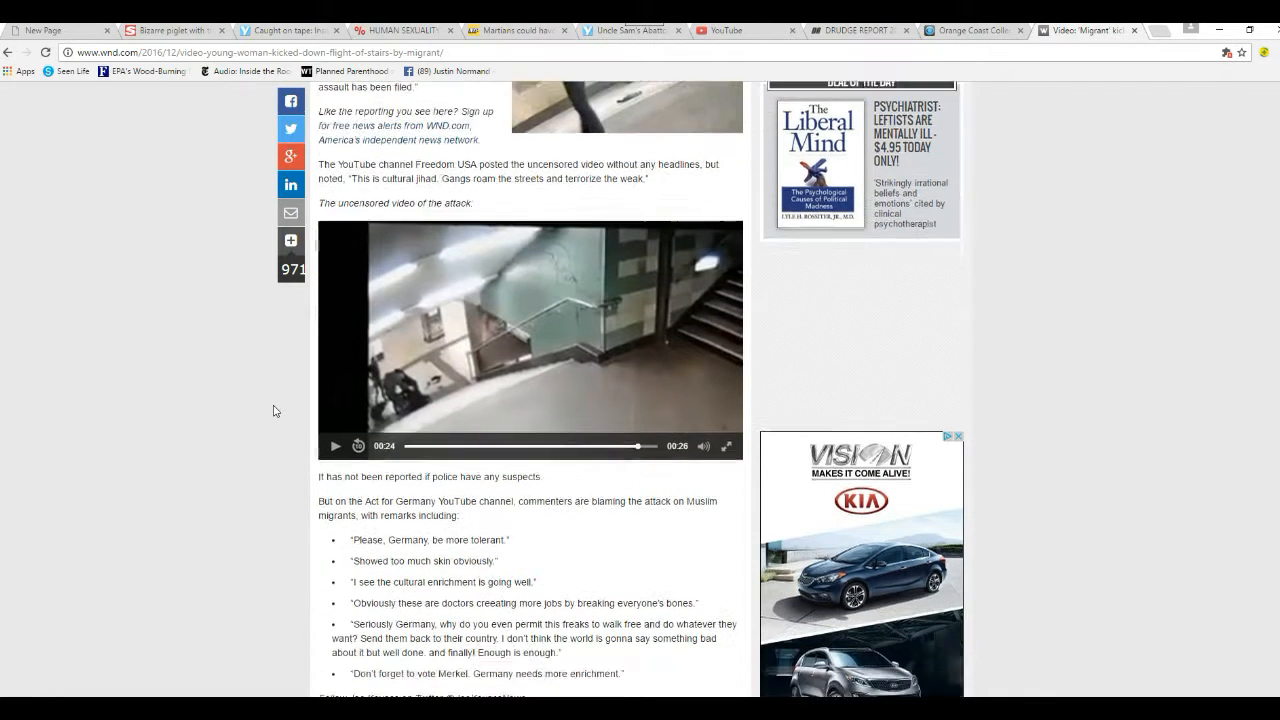
# Scroll to the article's end with the remarks list, author Twitter credit and share bar
pyautogui.scroll(-3)
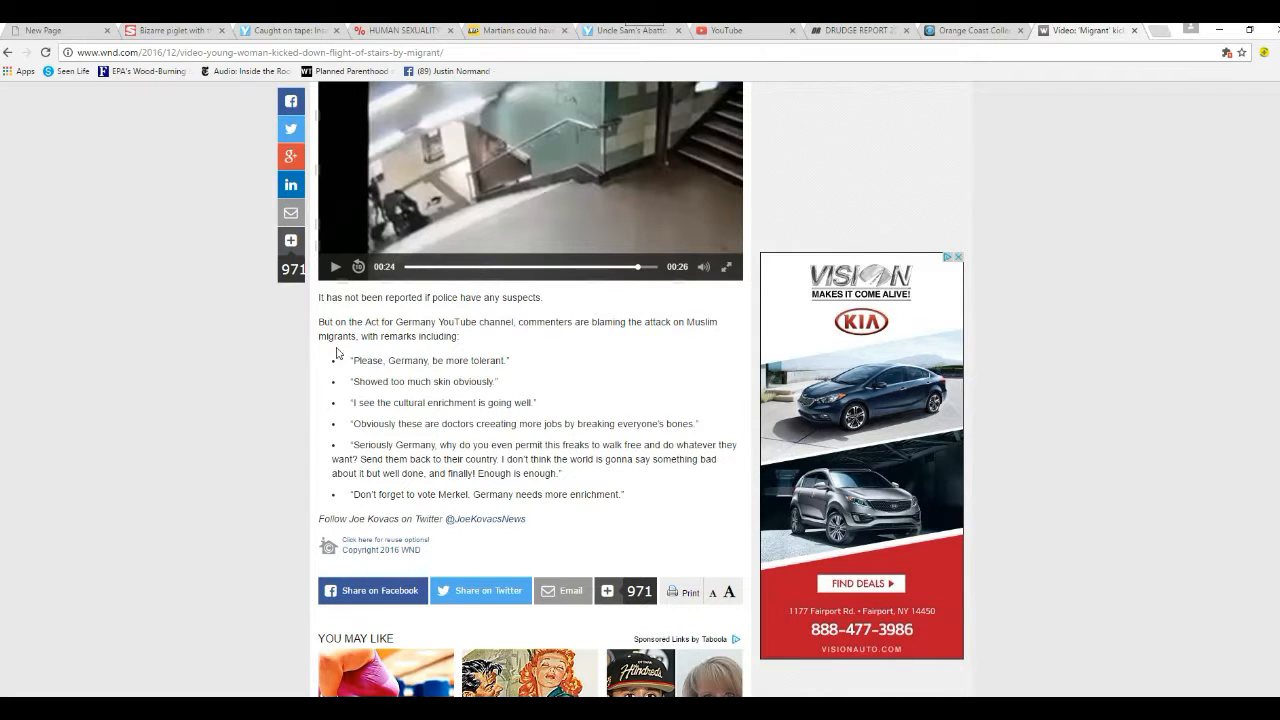
pyautogui.moveTo(253, 381)
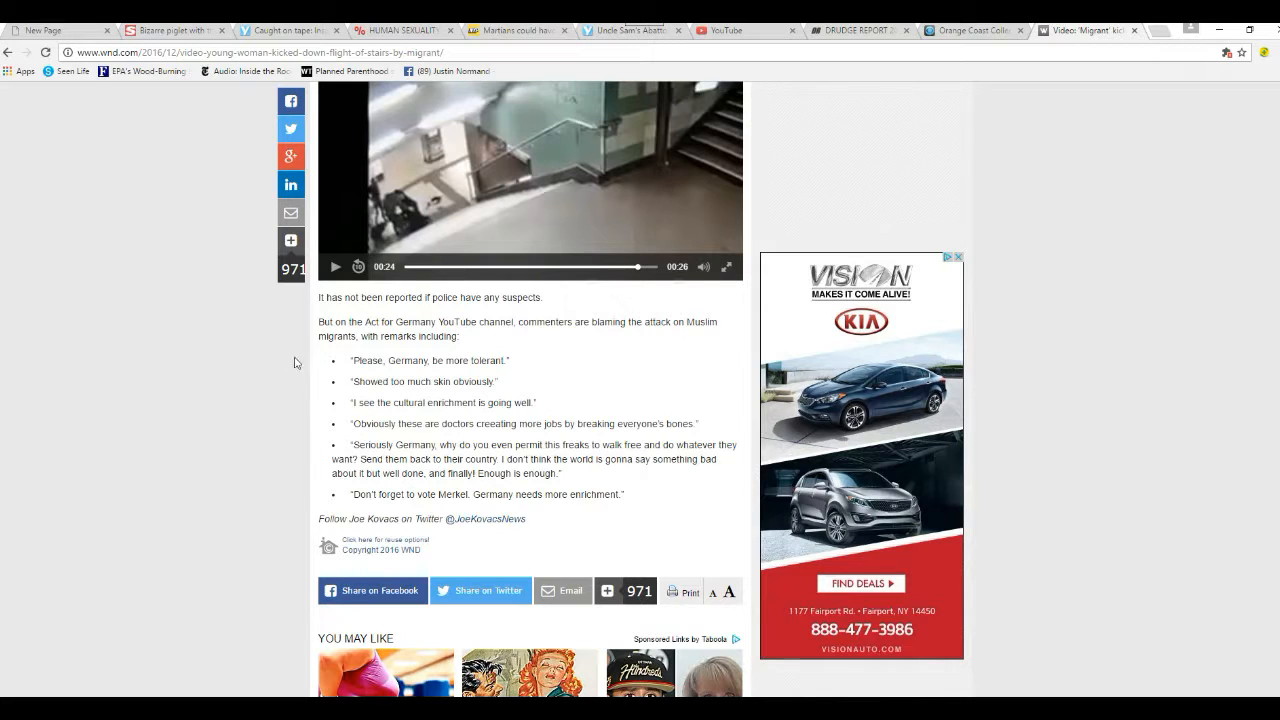
pyautogui.moveTo(317, 351)
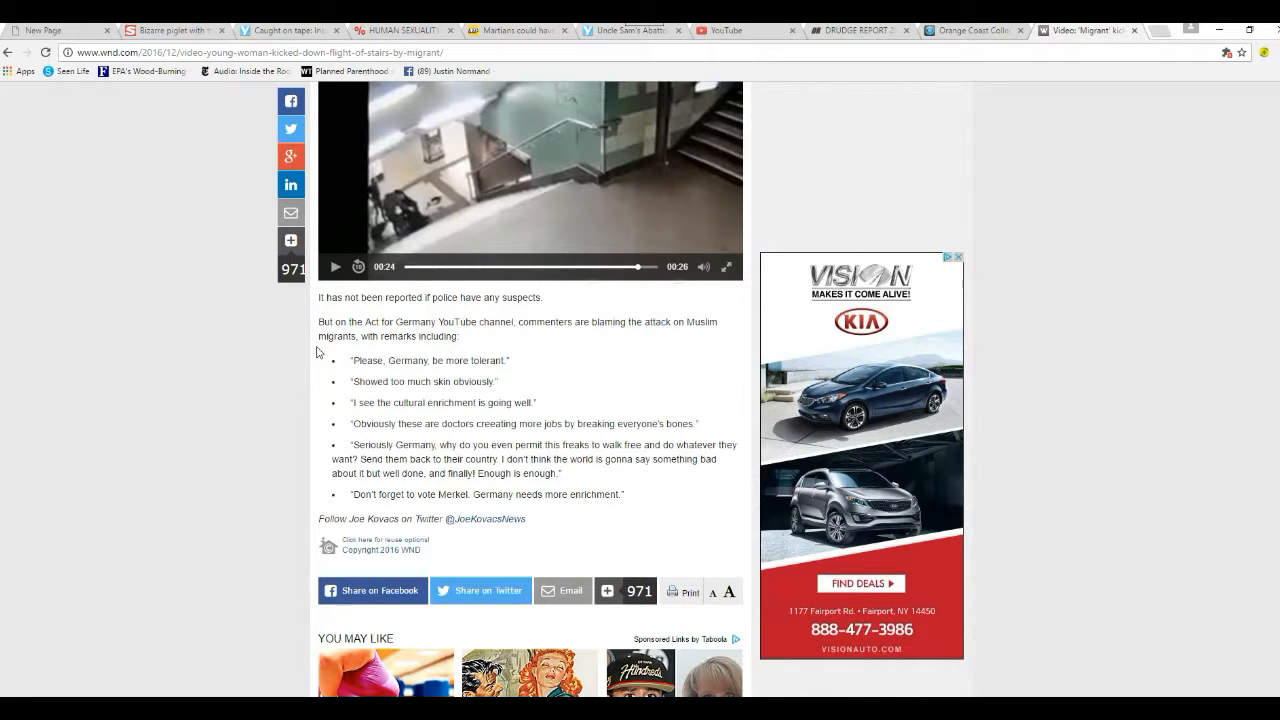
pyautogui.moveTo(286, 387)
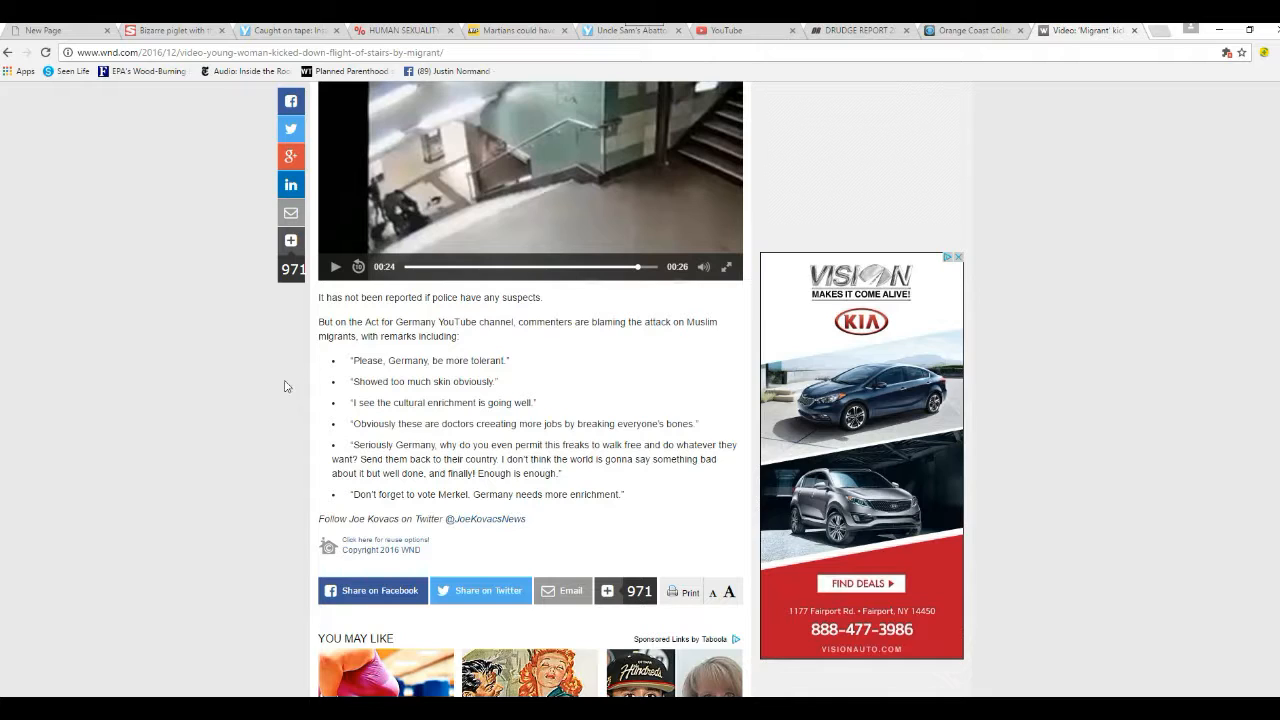
pyautogui.moveTo(295, 395)
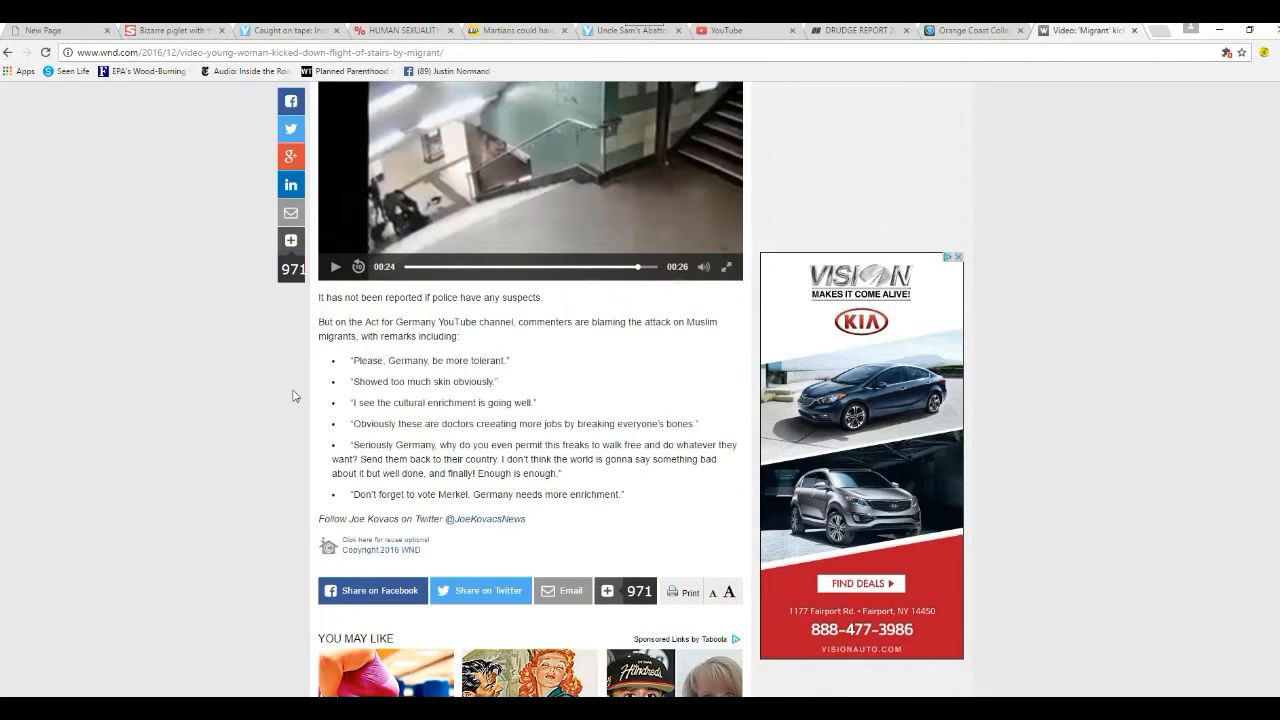
pyautogui.moveTo(310, 359)
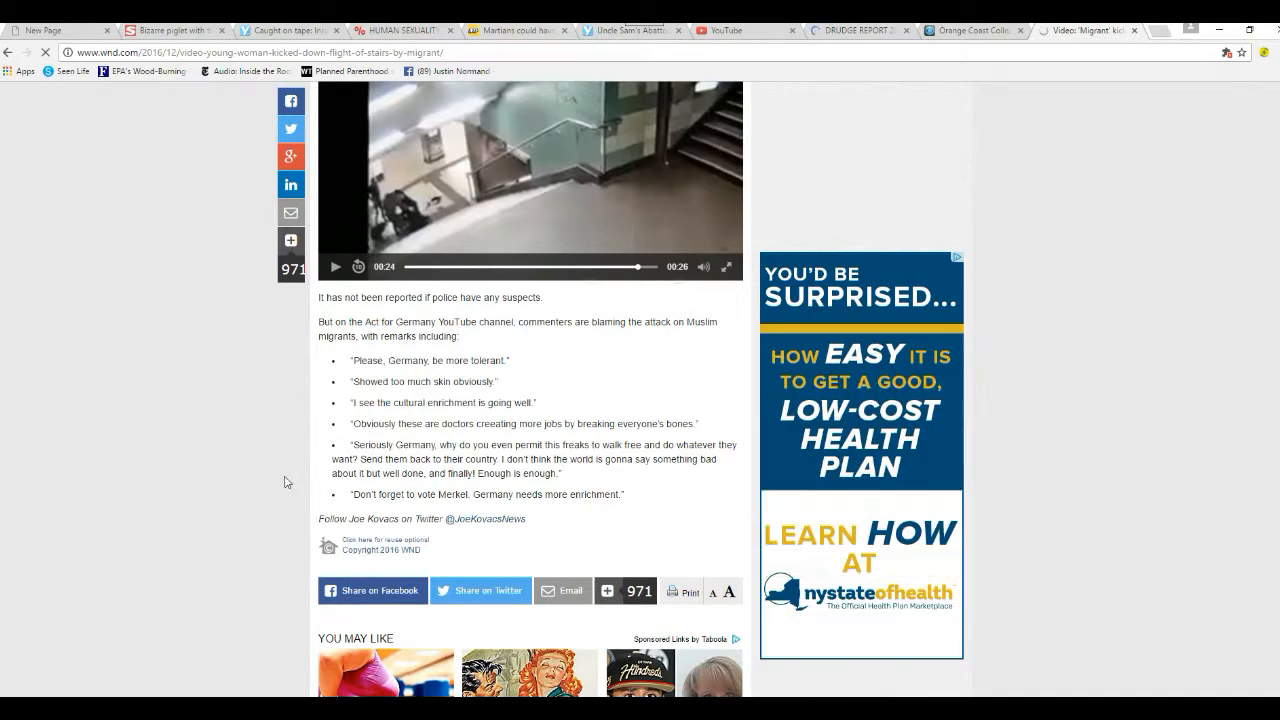
pyautogui.moveTo(303, 461)
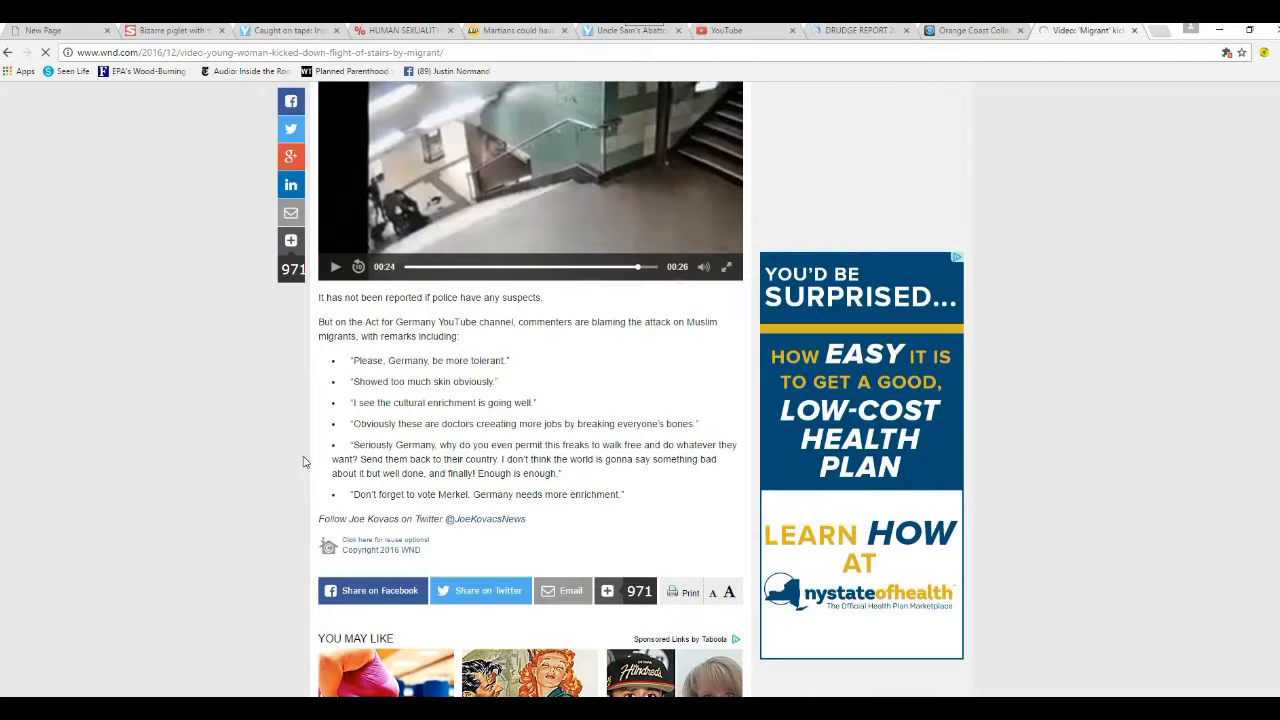
pyautogui.moveTo(345, 511)
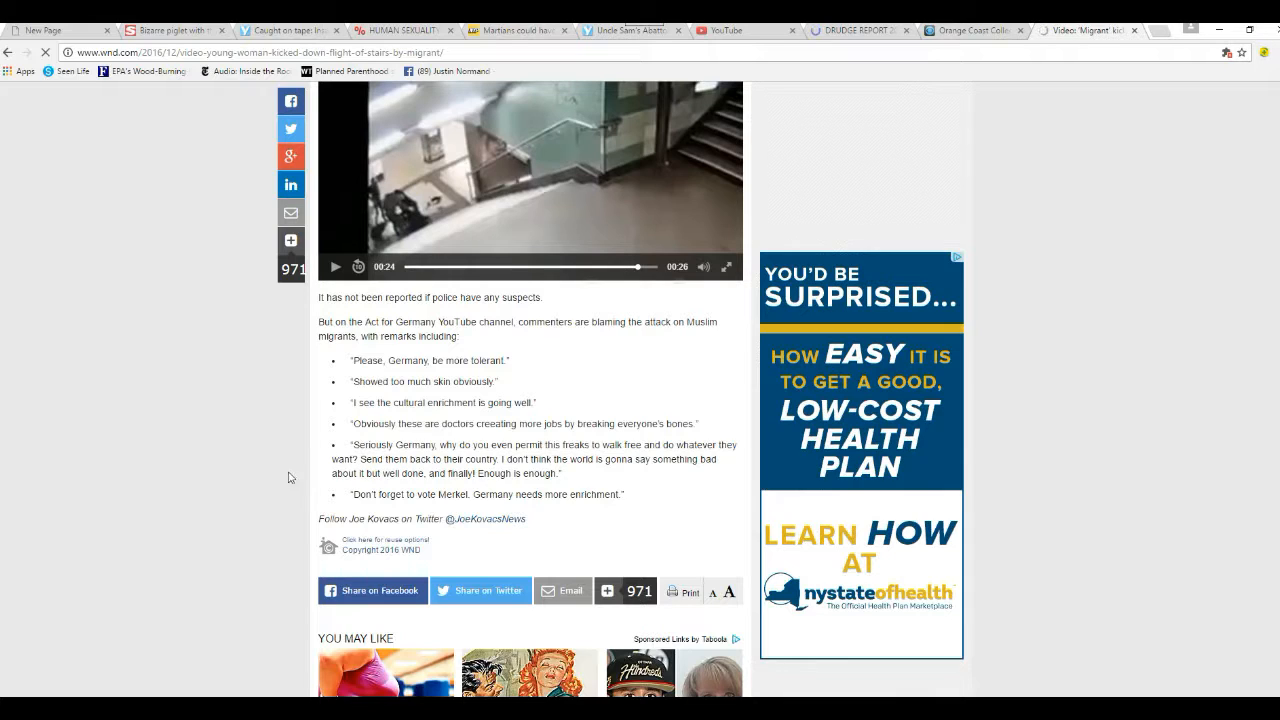
pyautogui.moveTo(306, 426)
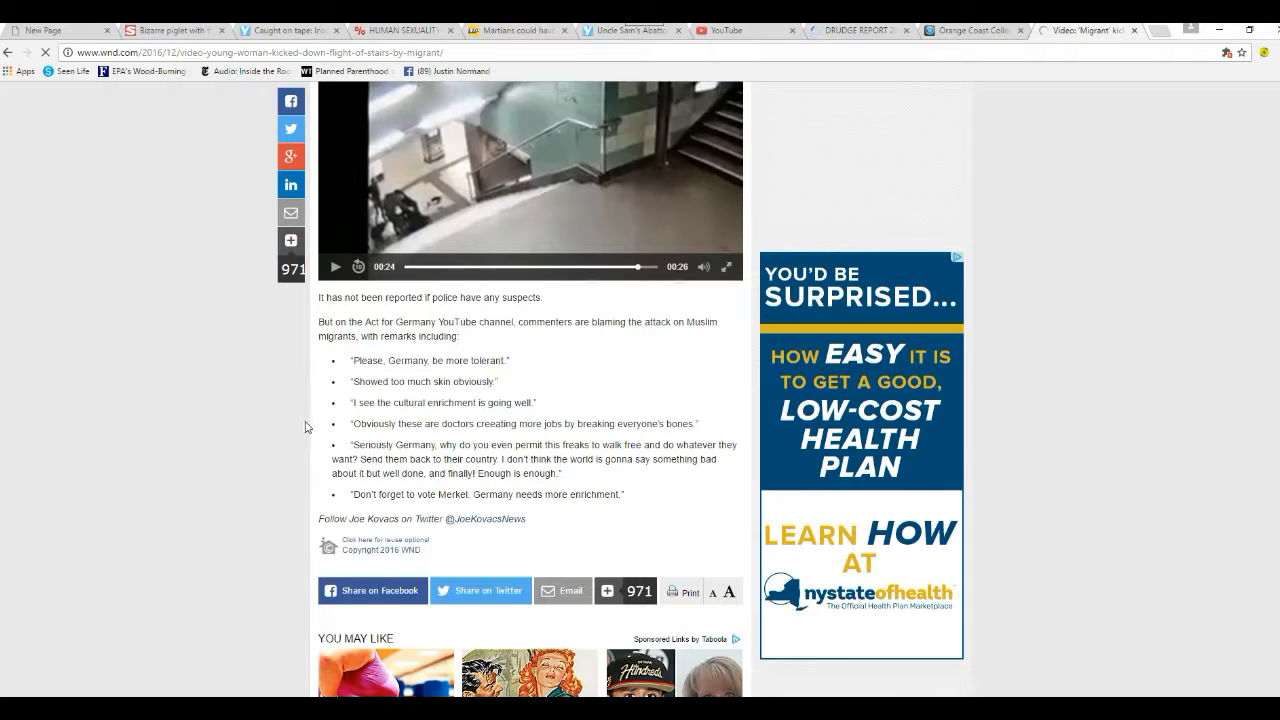
pyautogui.moveTo(333, 455)
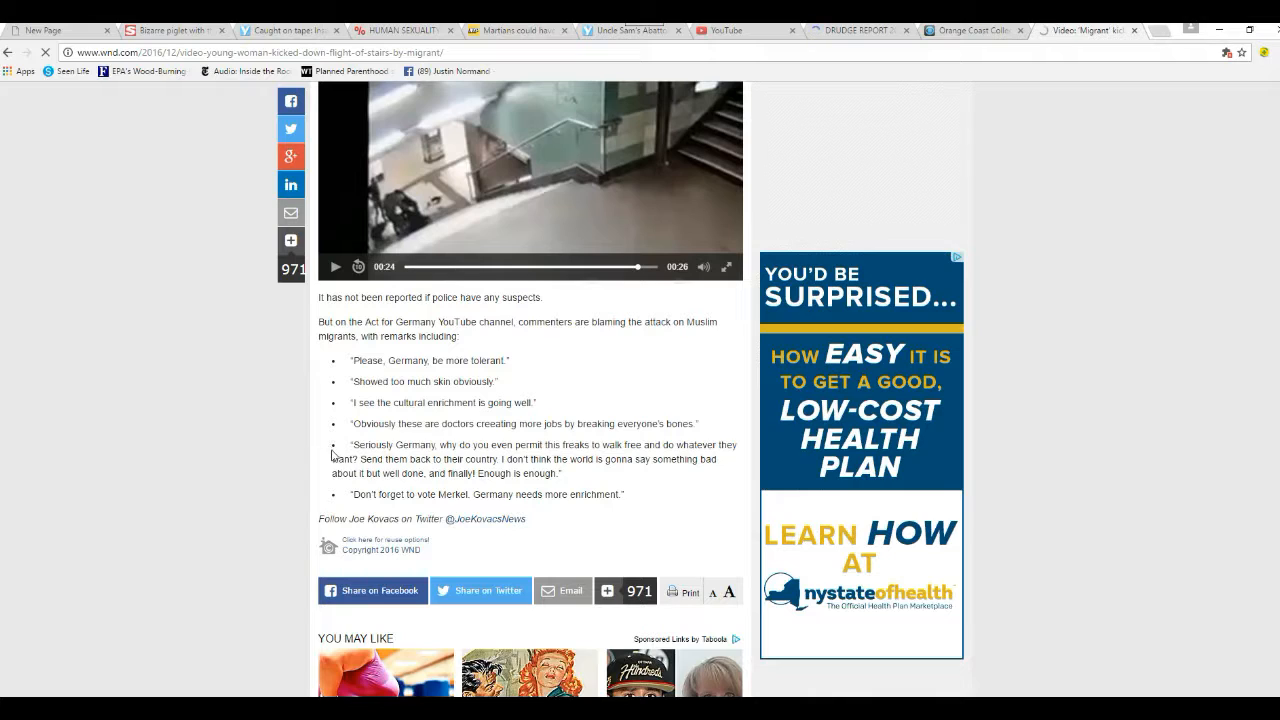
pyautogui.moveTo(337, 494)
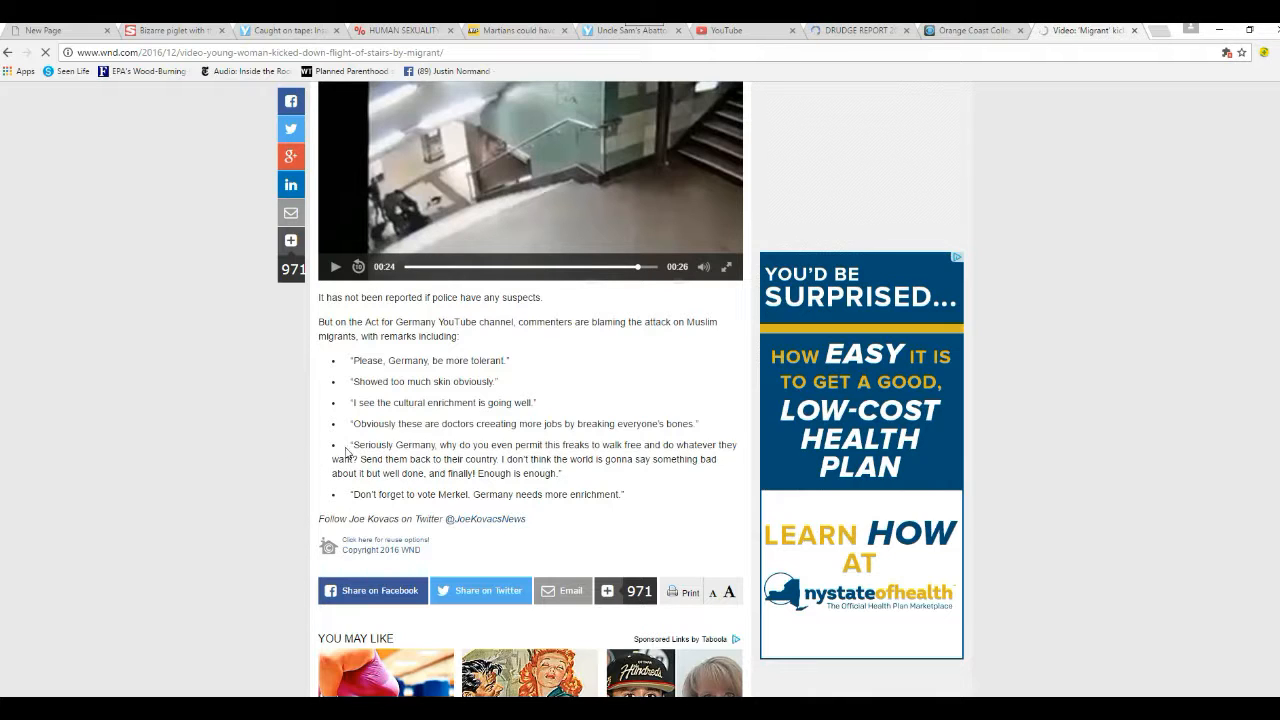
pyautogui.moveTo(330, 440)
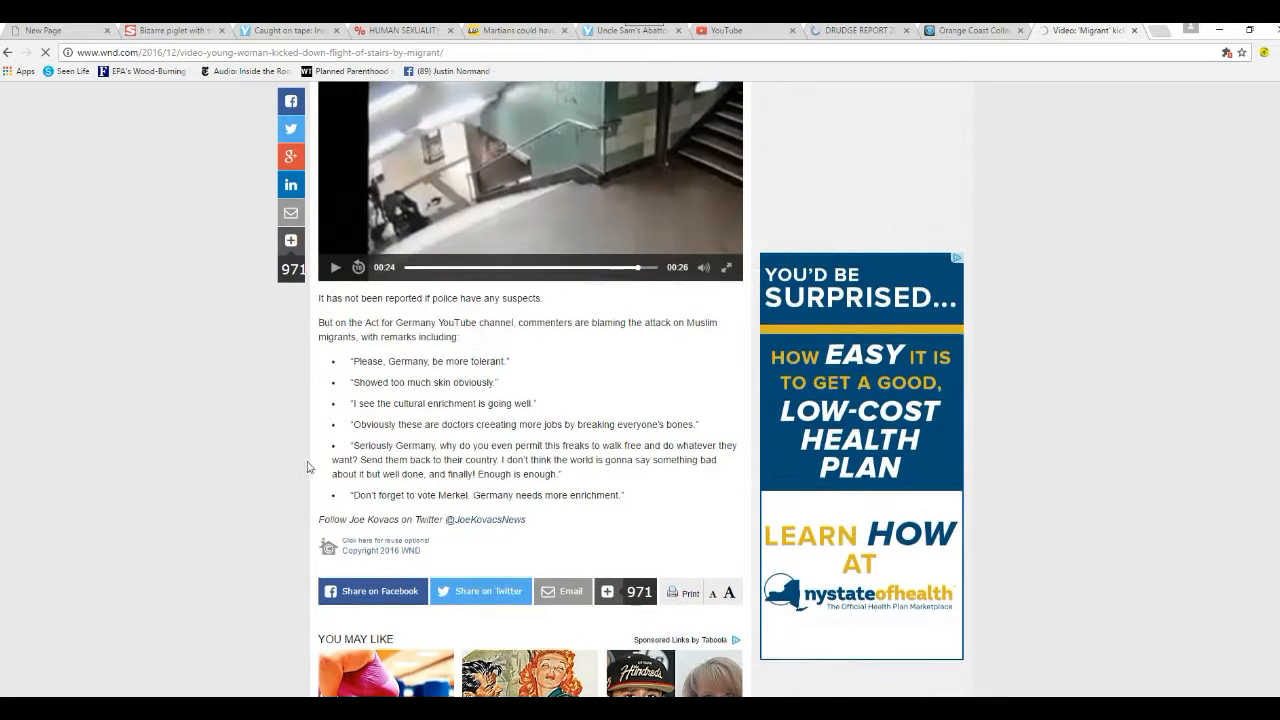
# Return to the article's headline and bring up the Share with friends popup
pyautogui.scroll(-3)
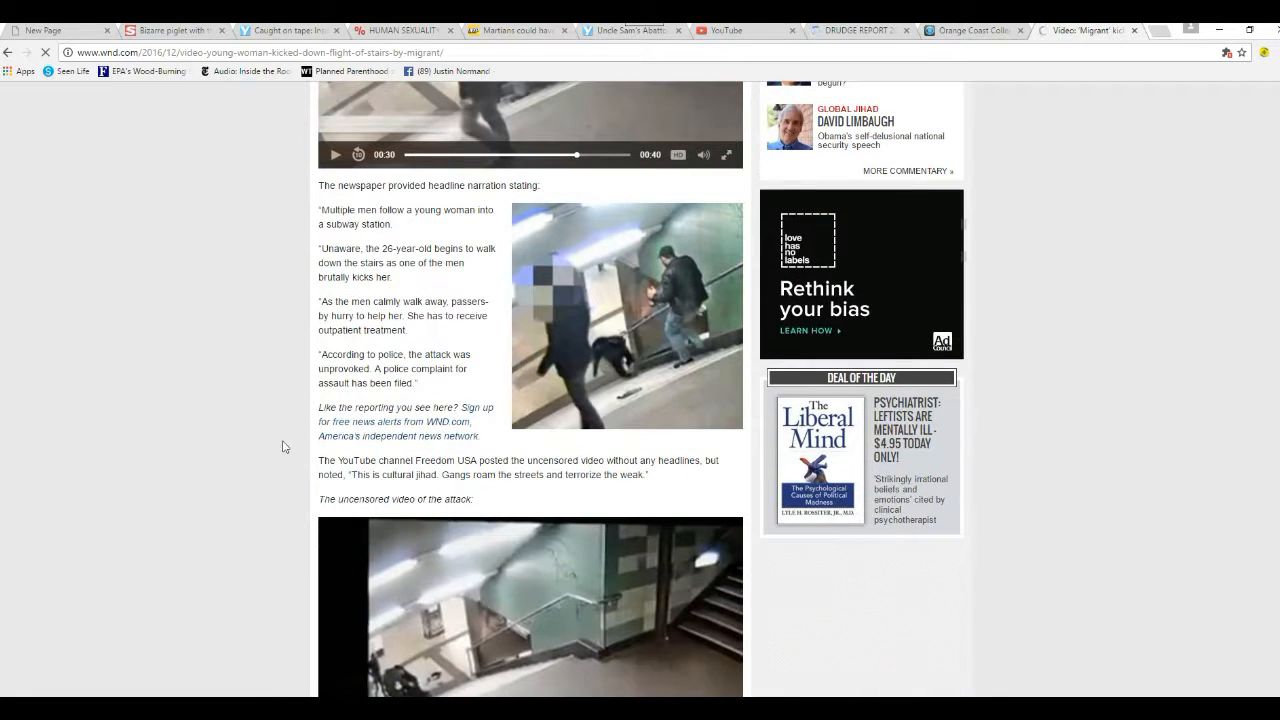
pyautogui.scroll(-3)
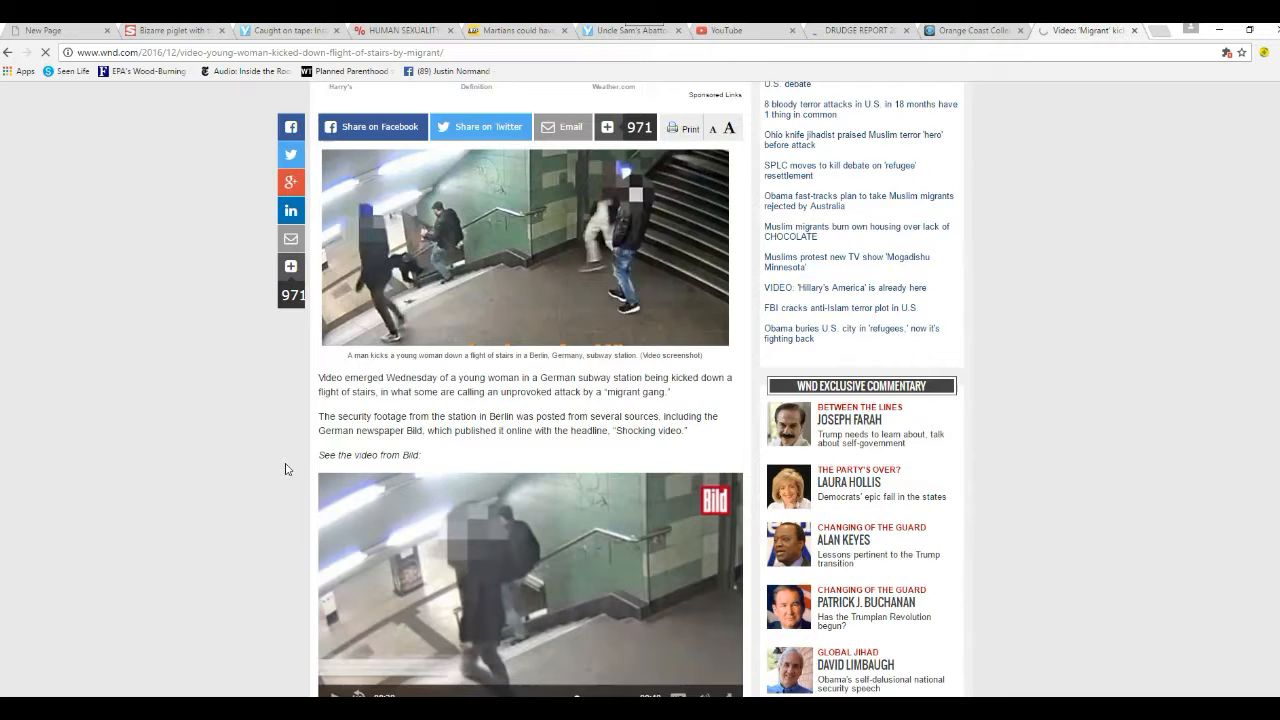
pyautogui.click(291, 265)
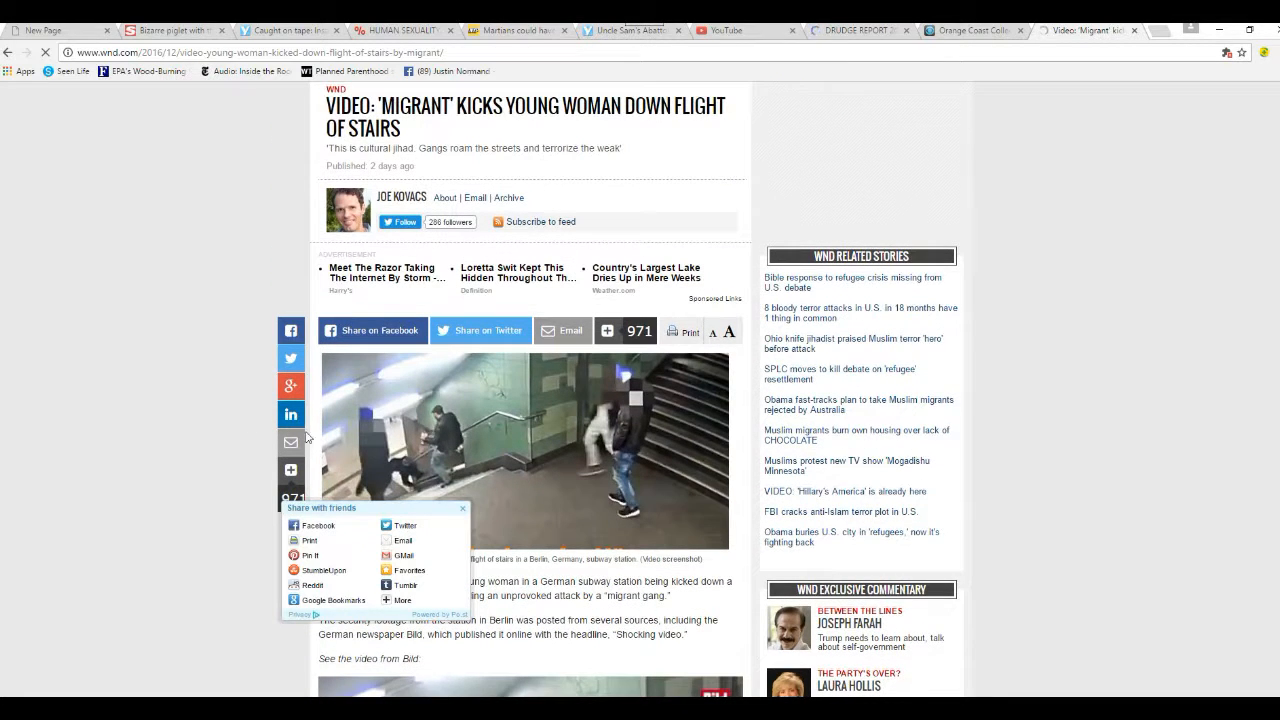